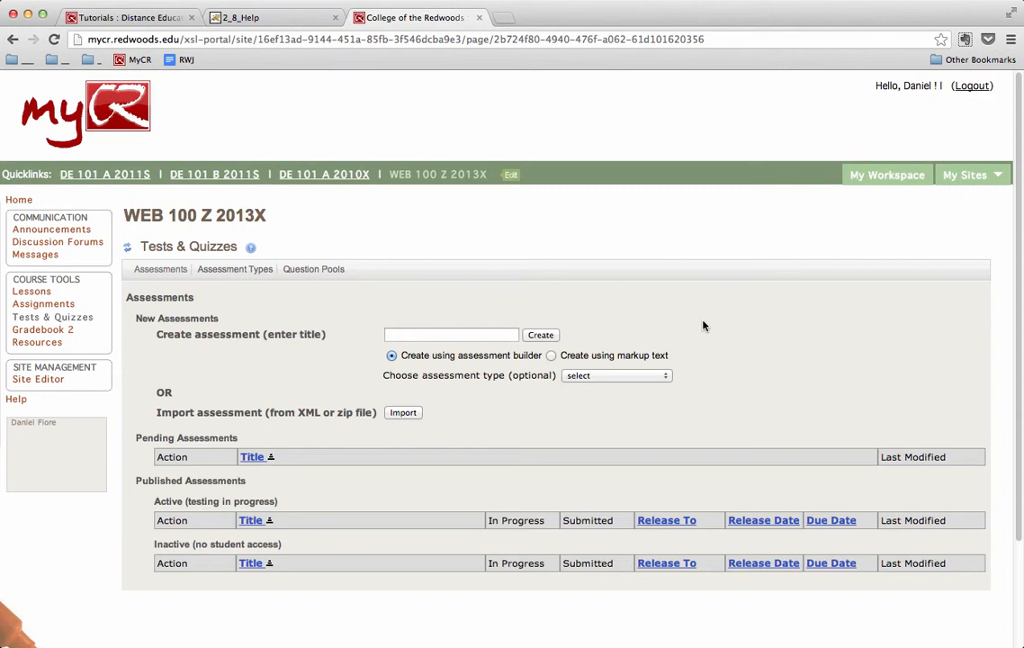
mouse_move(133, 328)
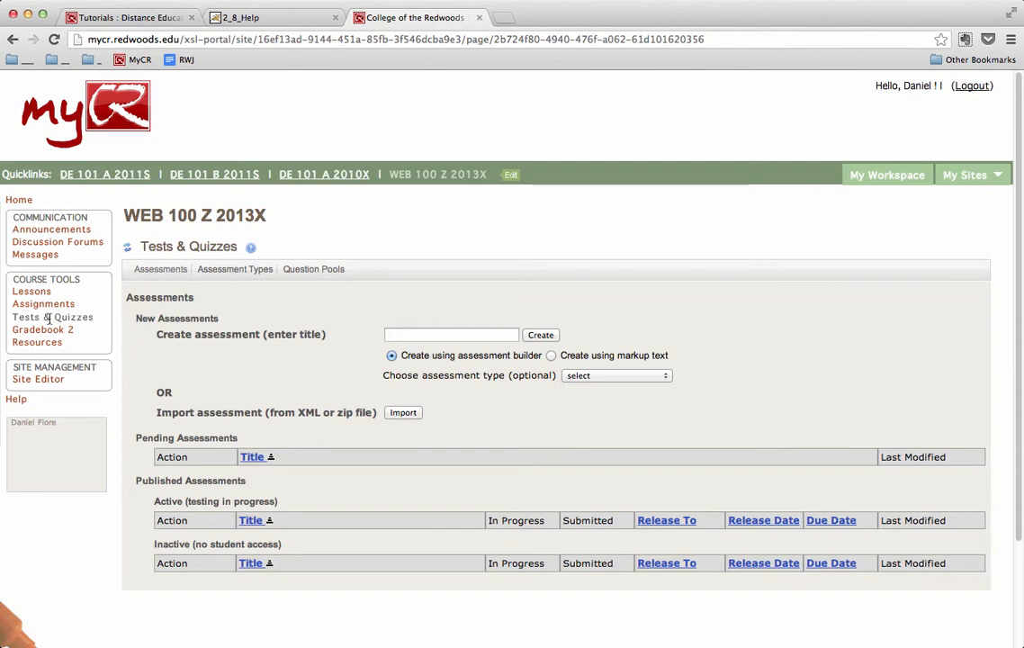
mouse_move(43, 330)
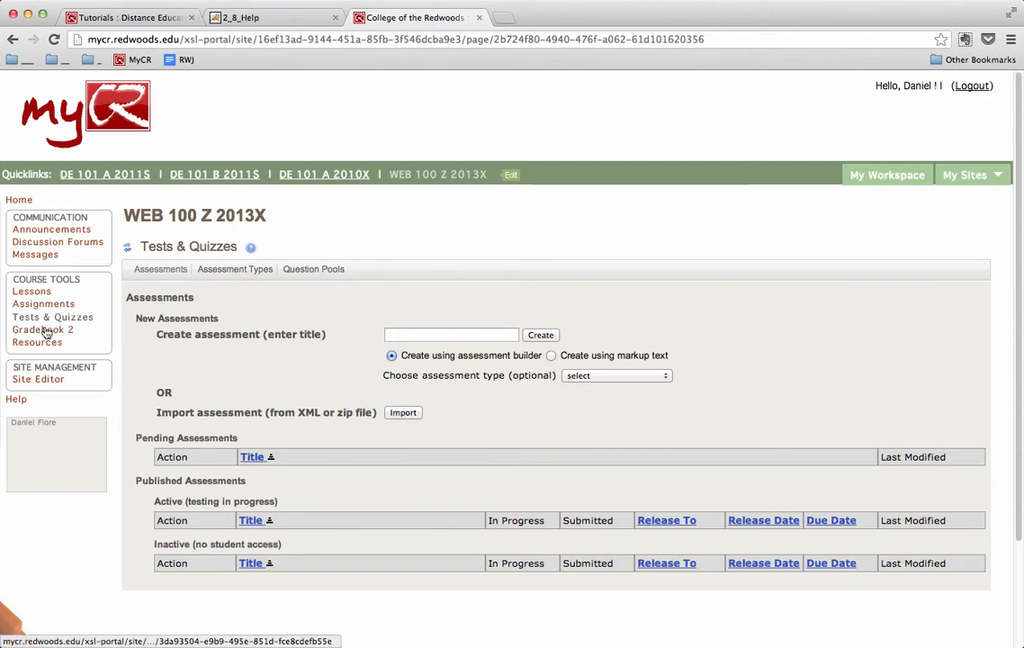
mouse_move(64, 301)
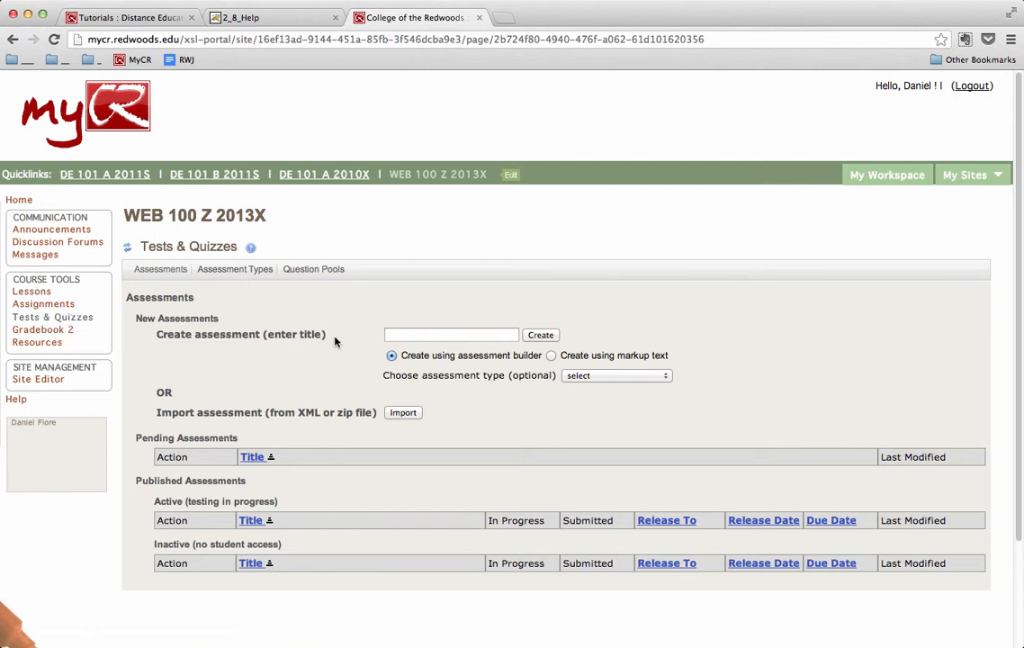
- Enter 'Example Quiz 01' as the title of the new assessment
click(450, 335)
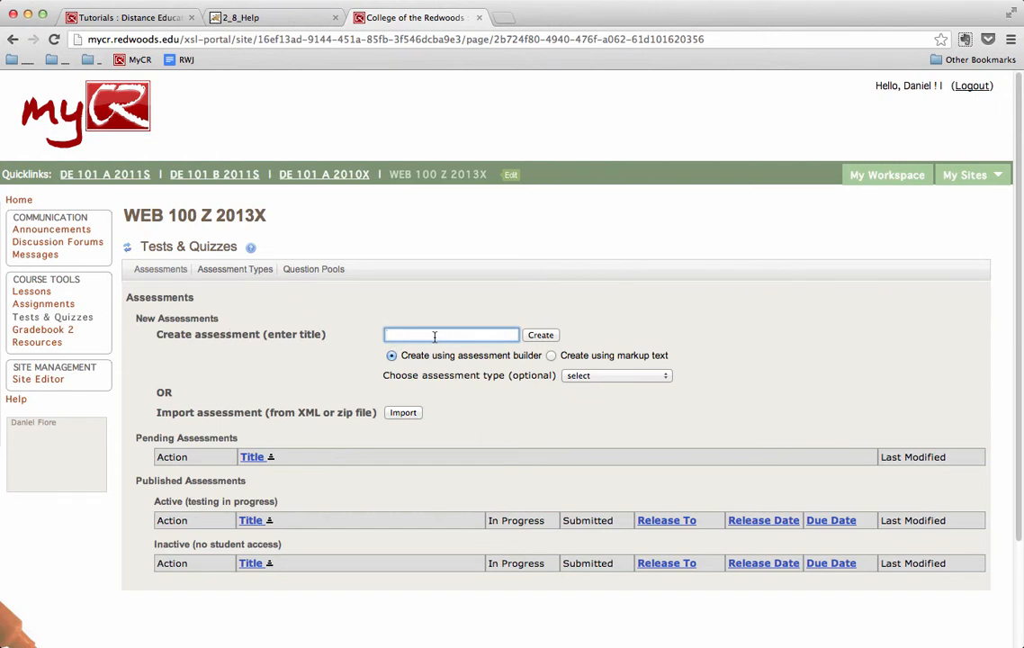
text(Example Quiz 01)
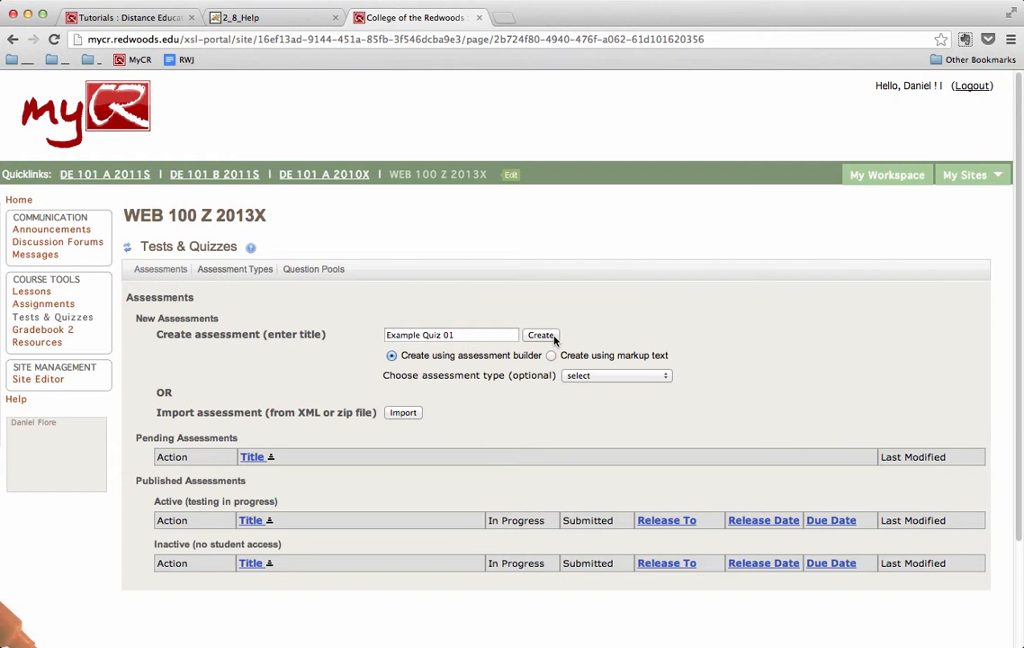
- Create the Example Quiz 01 assessment, landing in its question editor with one empty part
click(540, 335)
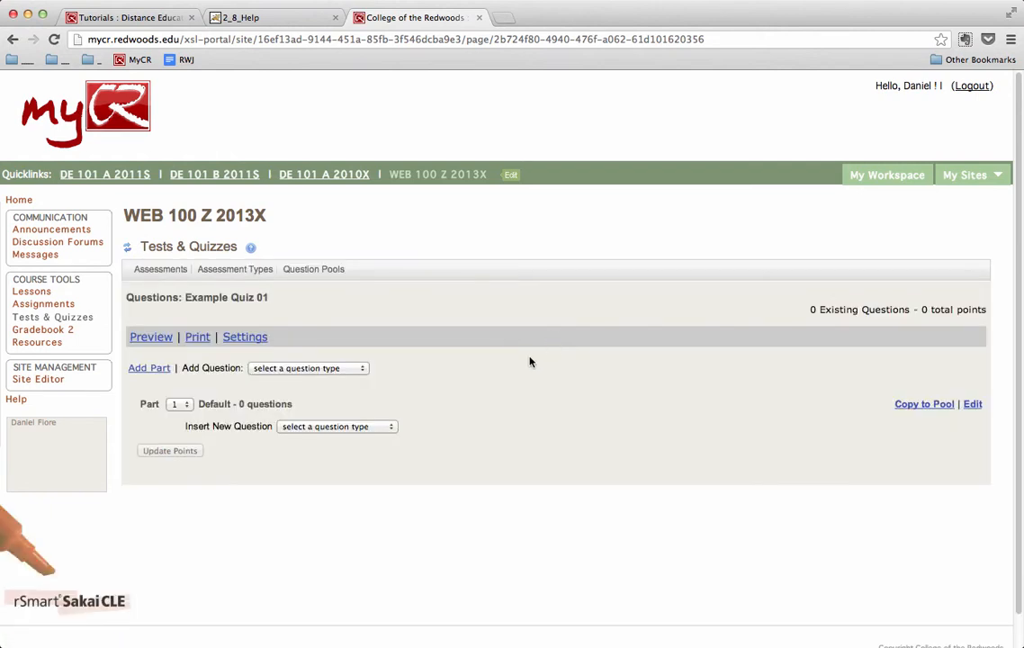
mouse_move(512, 369)
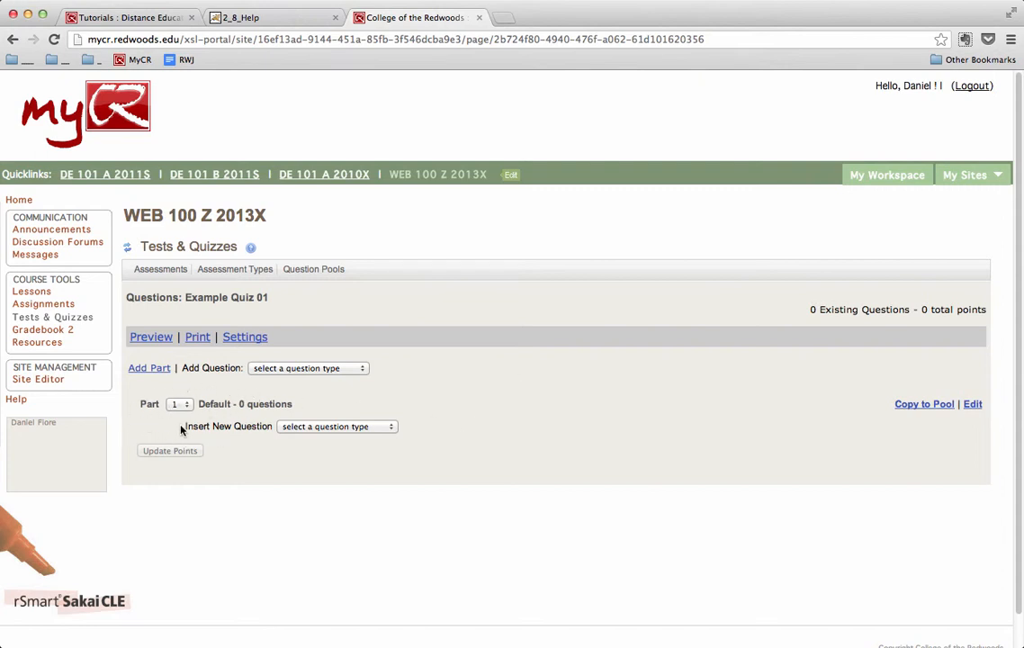
mouse_move(830, 439)
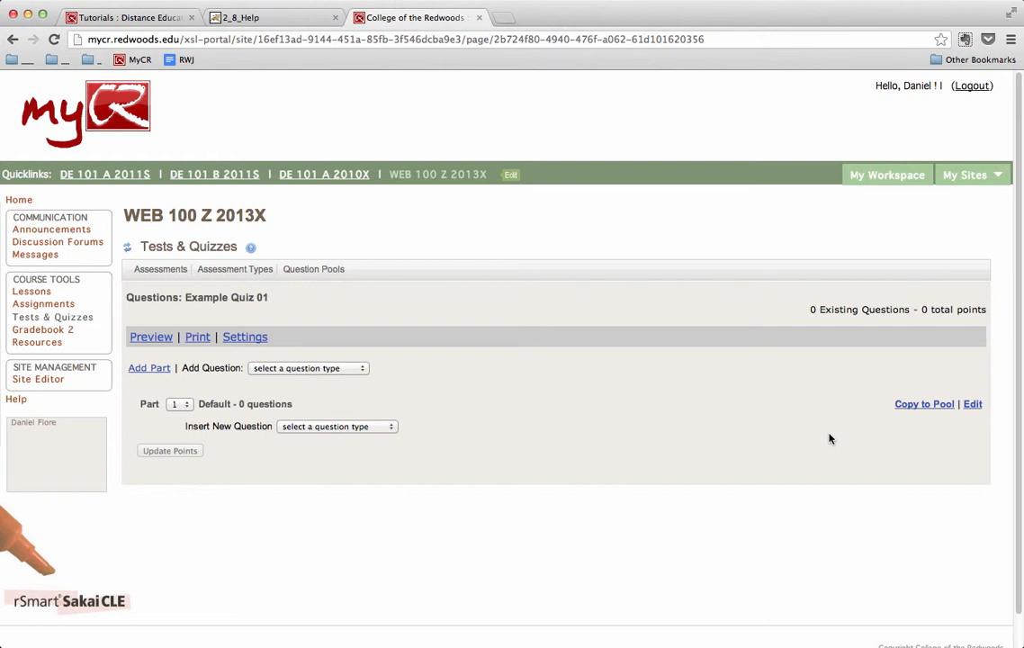
mouse_move(976, 407)
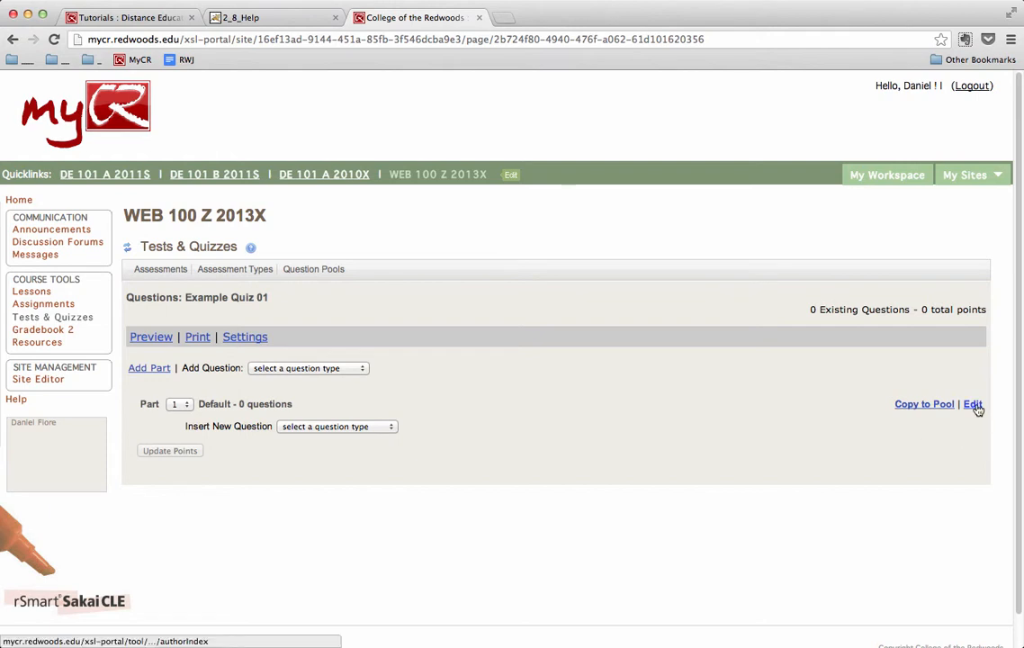
- Edit the default part and rename it from Default to 'Part 01'
click(983, 403)
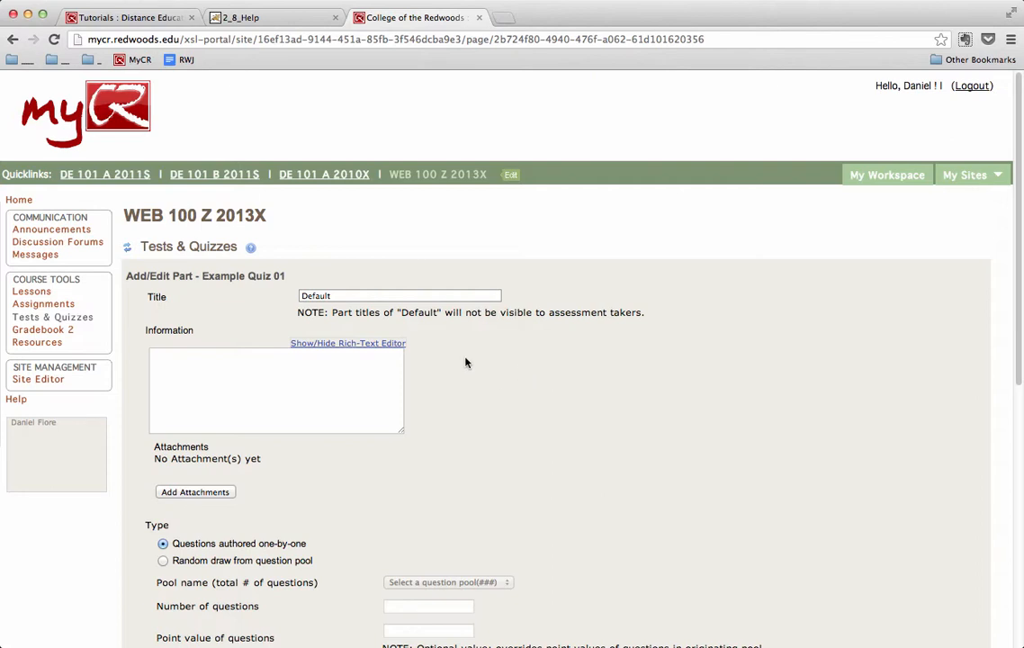
click(400, 295)
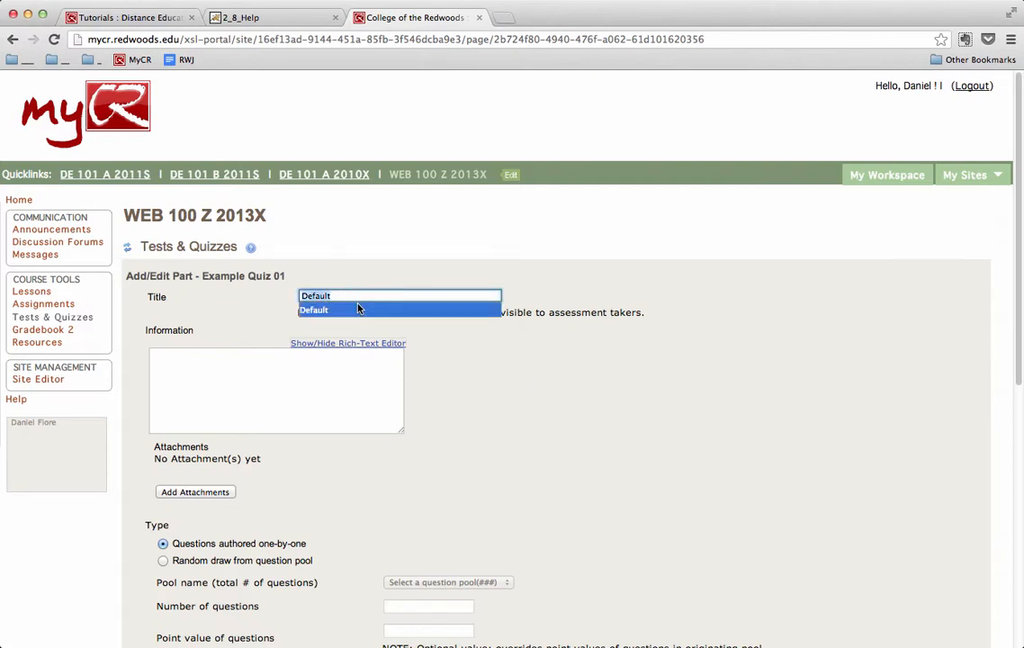
text(Pa)
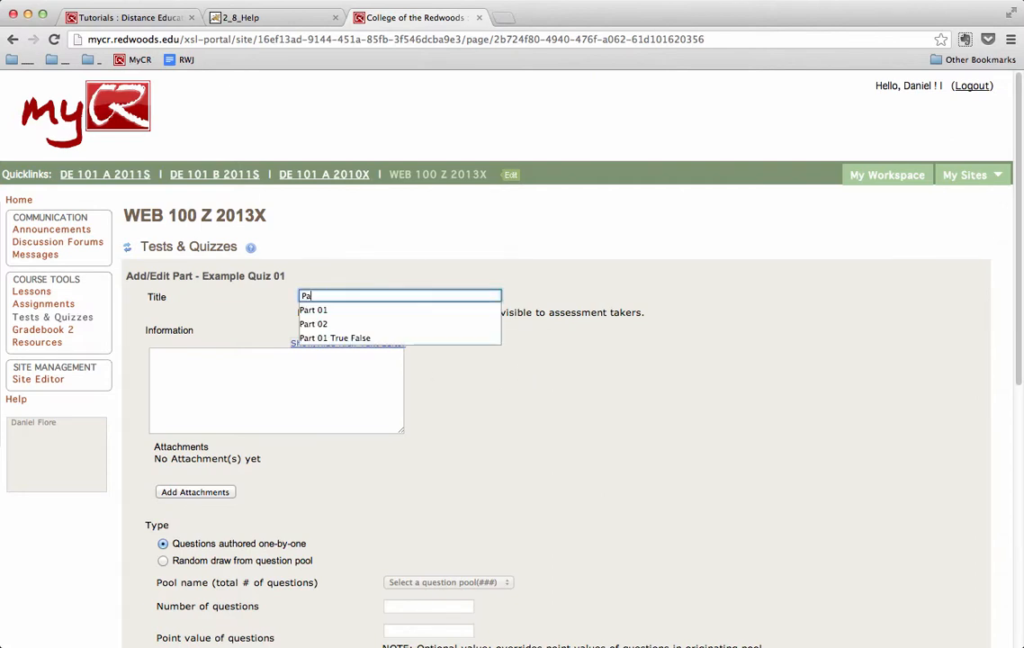
click(314, 310)
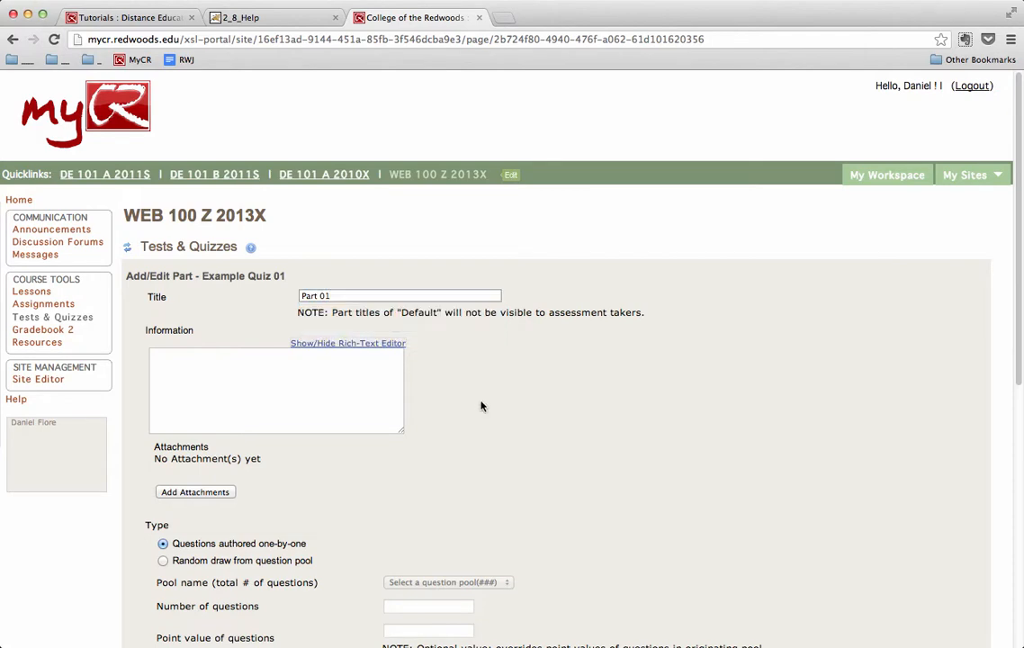
scroll(down, 3)
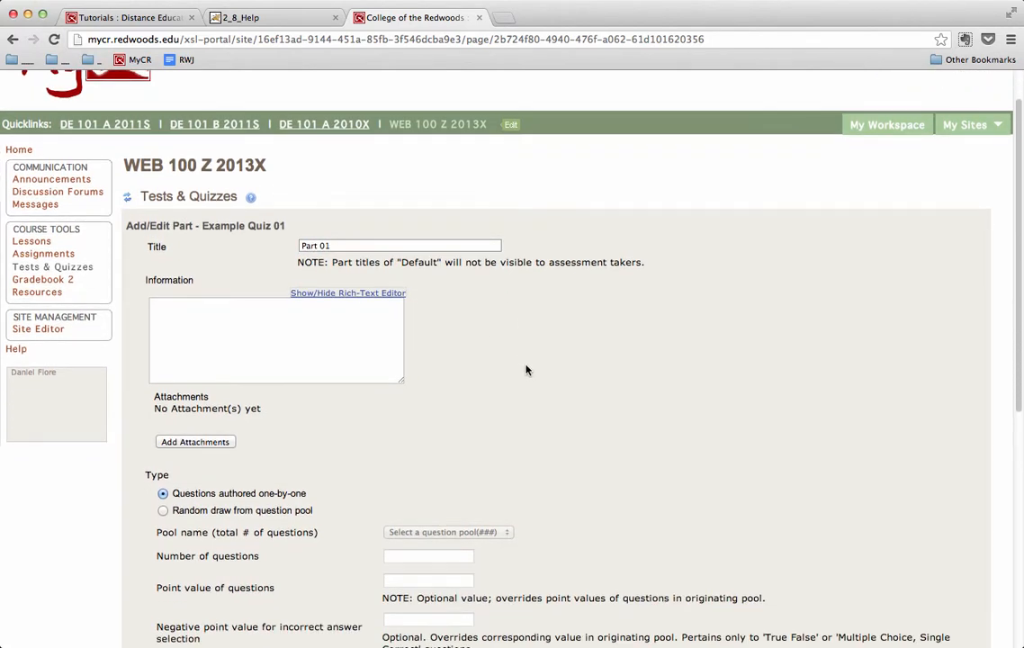
- Scroll down to Part 01's Type options for a random draw from a question pool
scroll(down, 3)
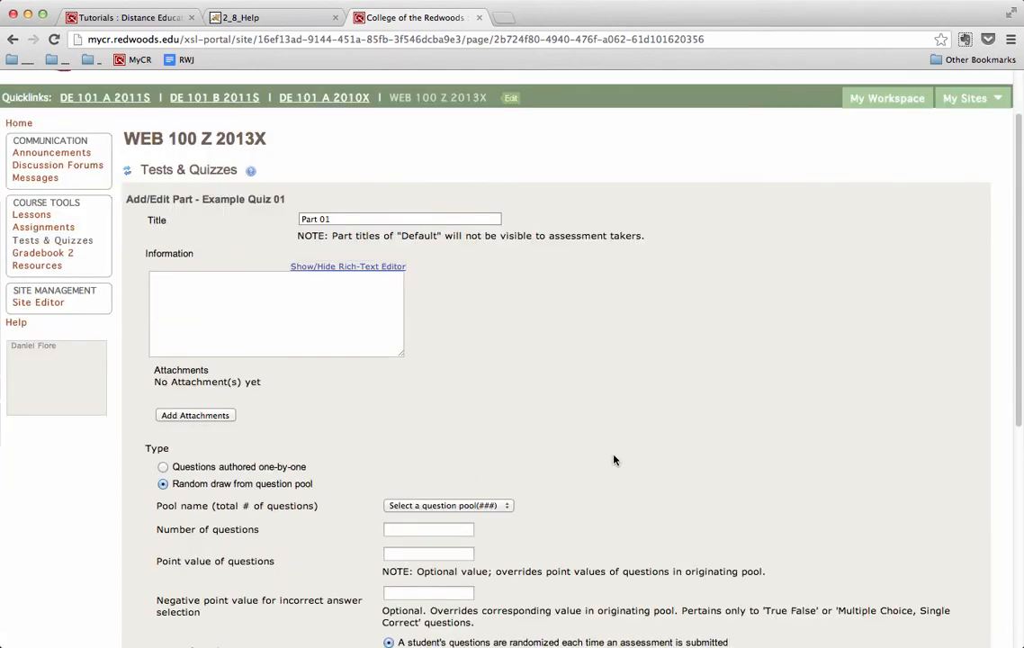
scroll(down, 3)
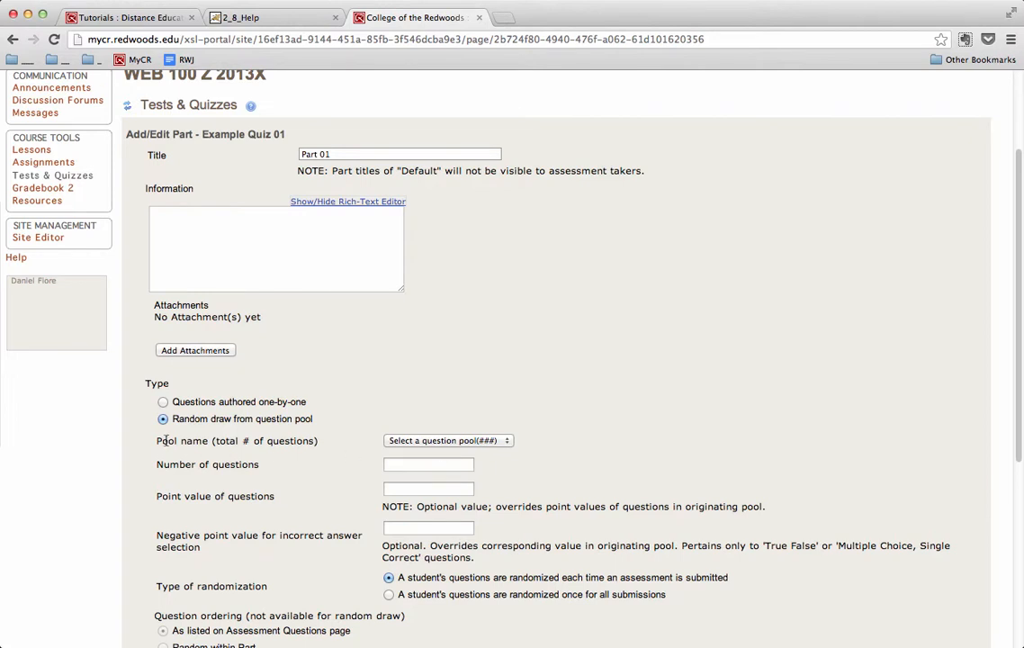
mouse_move(450, 441)
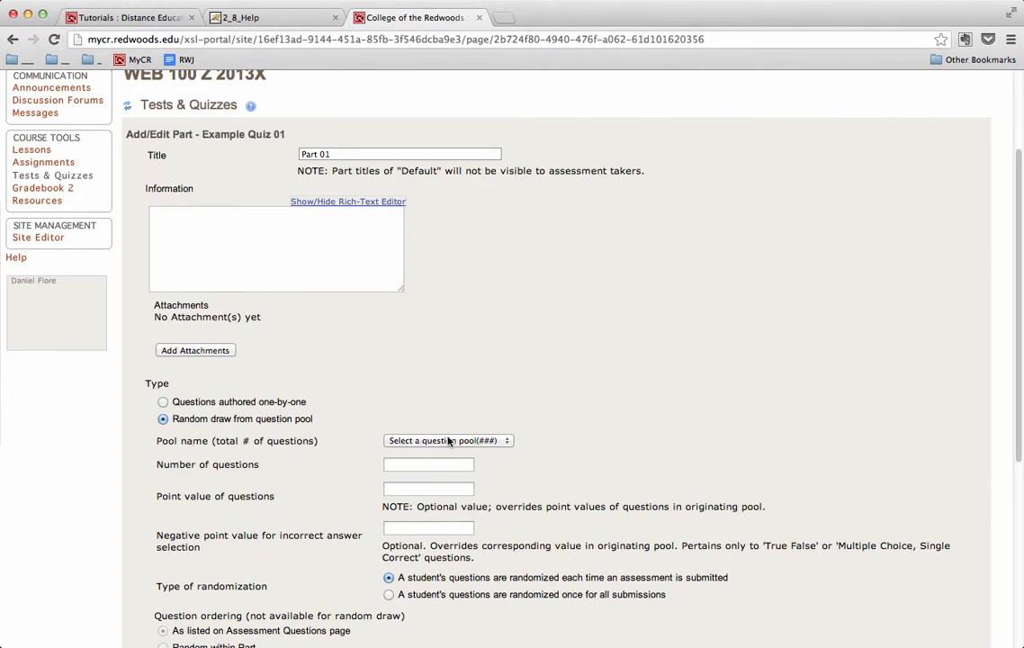
- Choose Question Pool 01 (4 questions) as Part 01's source pool
click(446, 439)
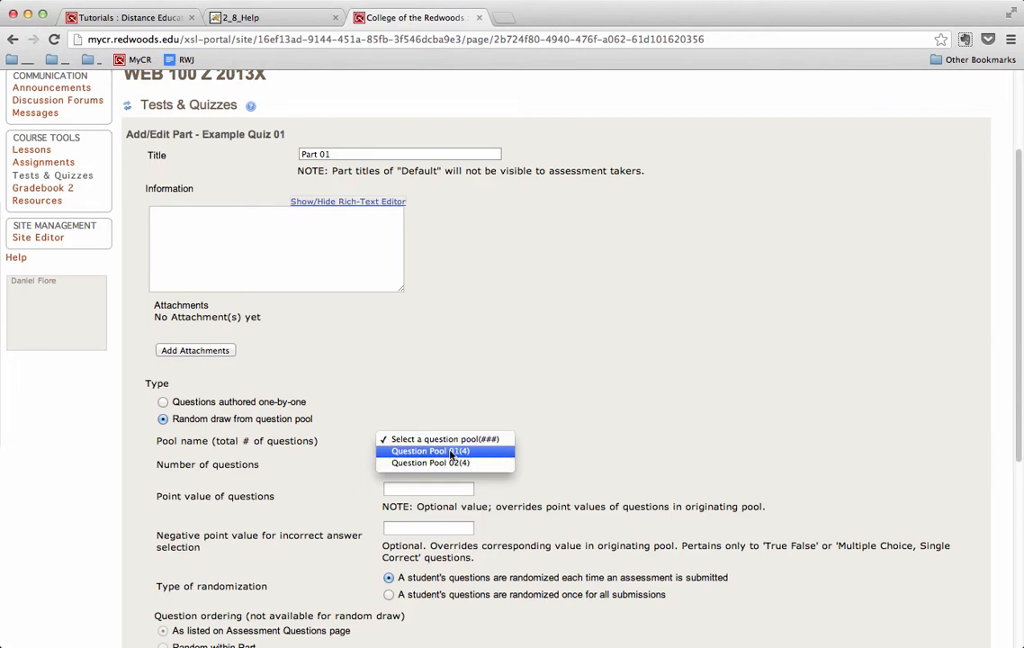
mouse_move(472, 457)
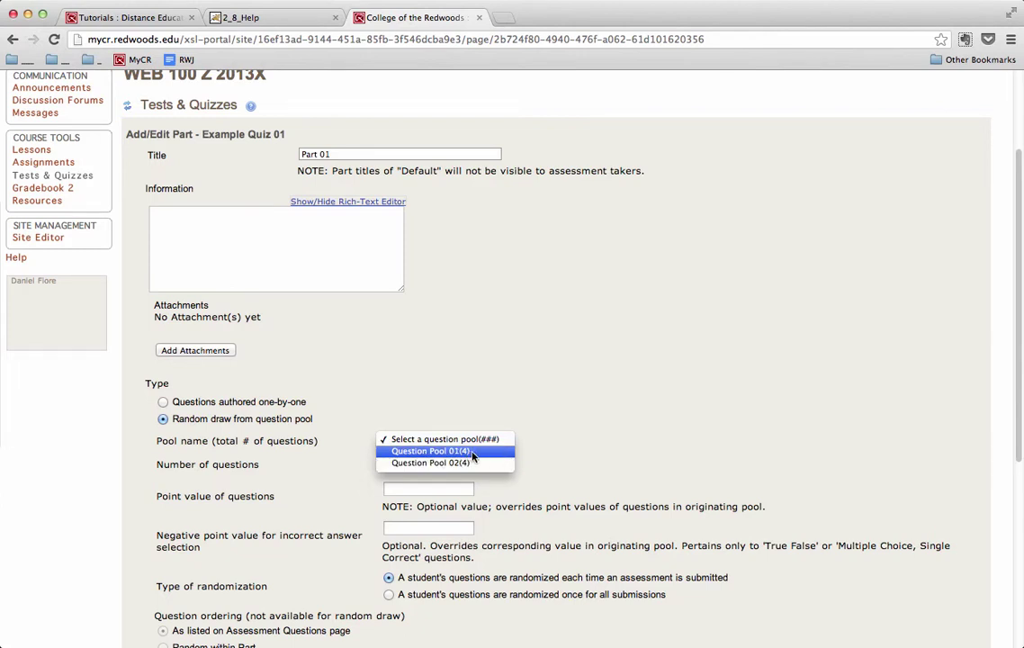
mouse_move(479, 464)
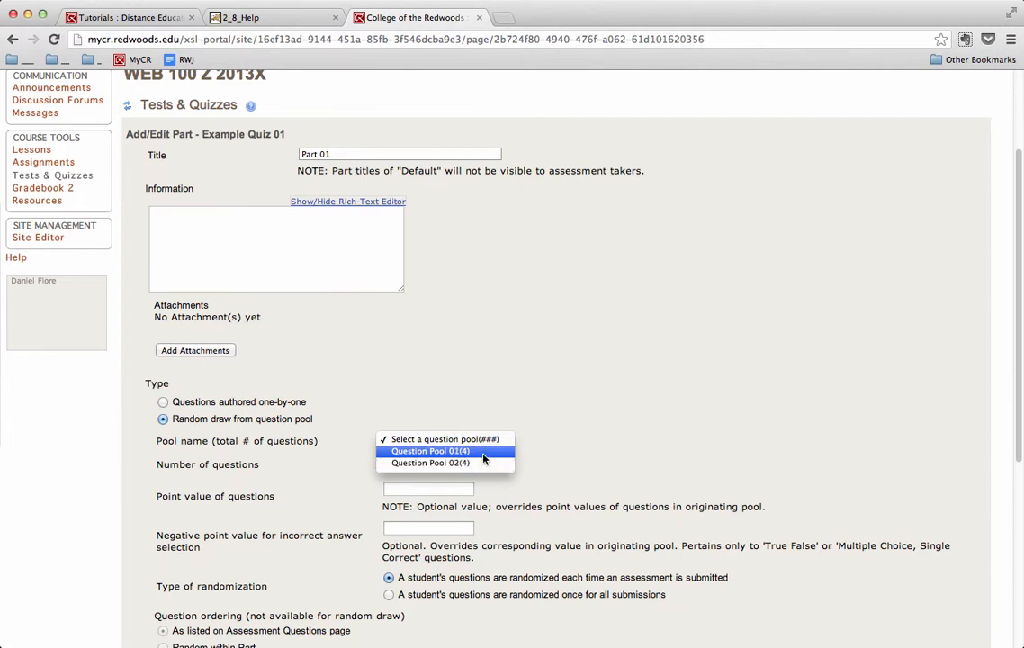
click(426, 450)
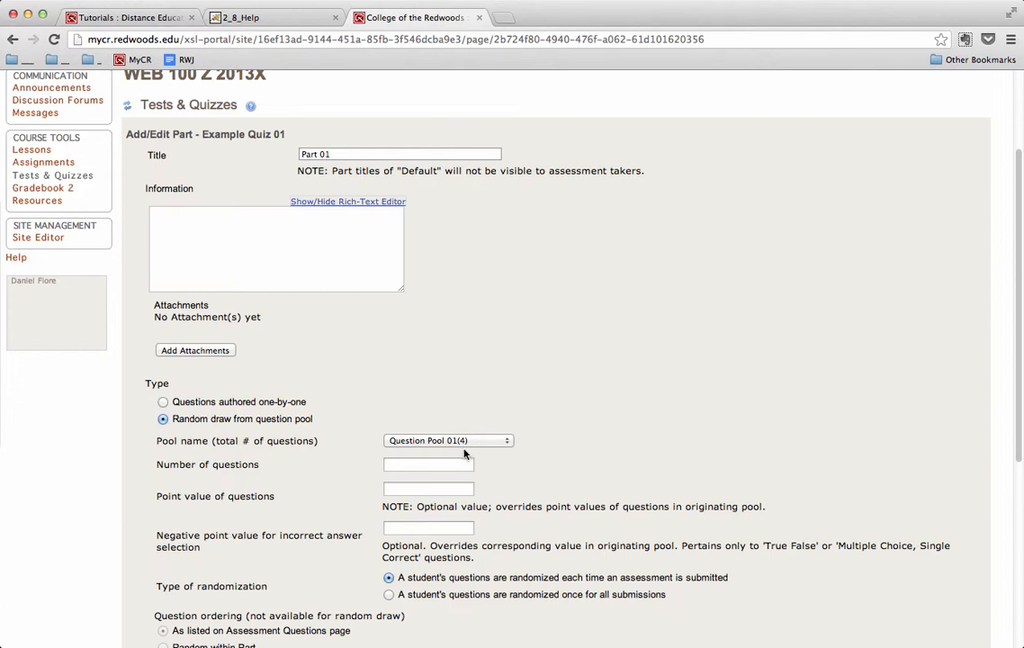
- Have Part 01 draw 2 questions worth 10 points each
click(428, 465)
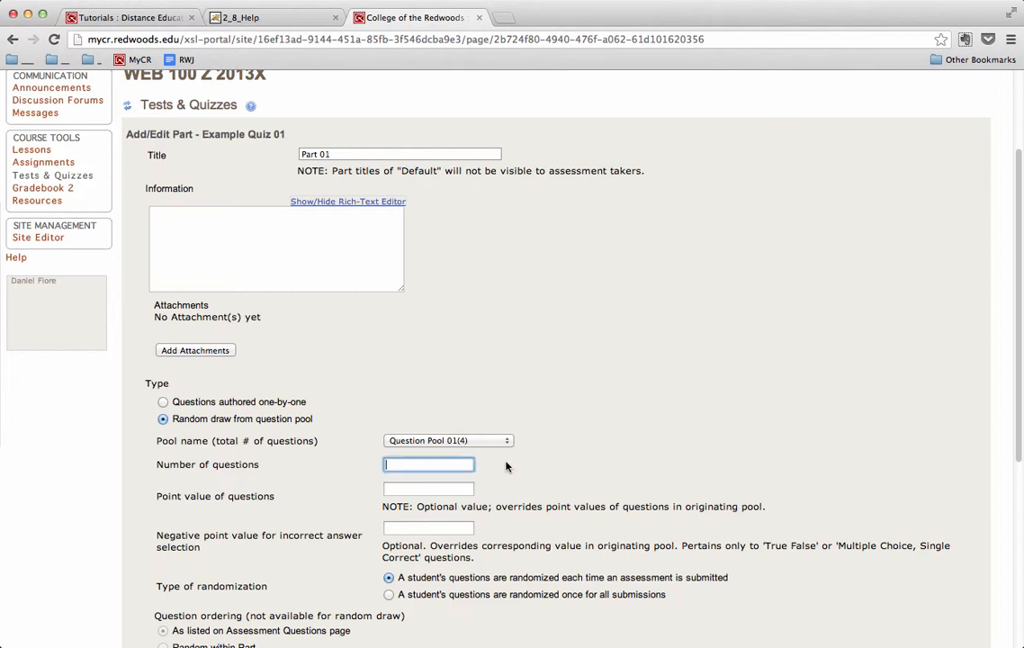
text(2)
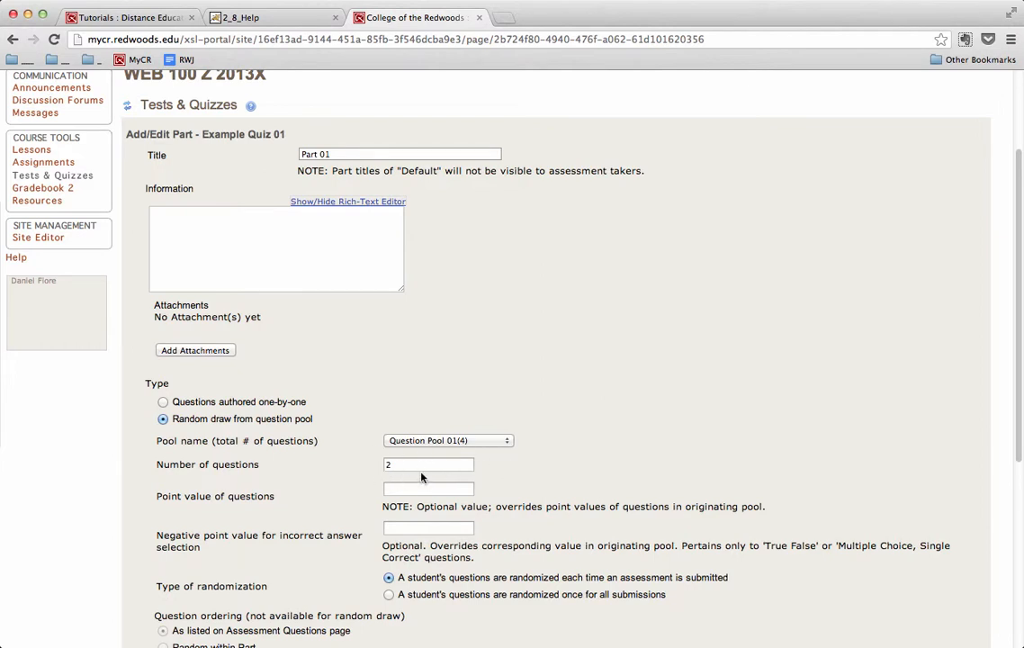
mouse_move(317, 495)
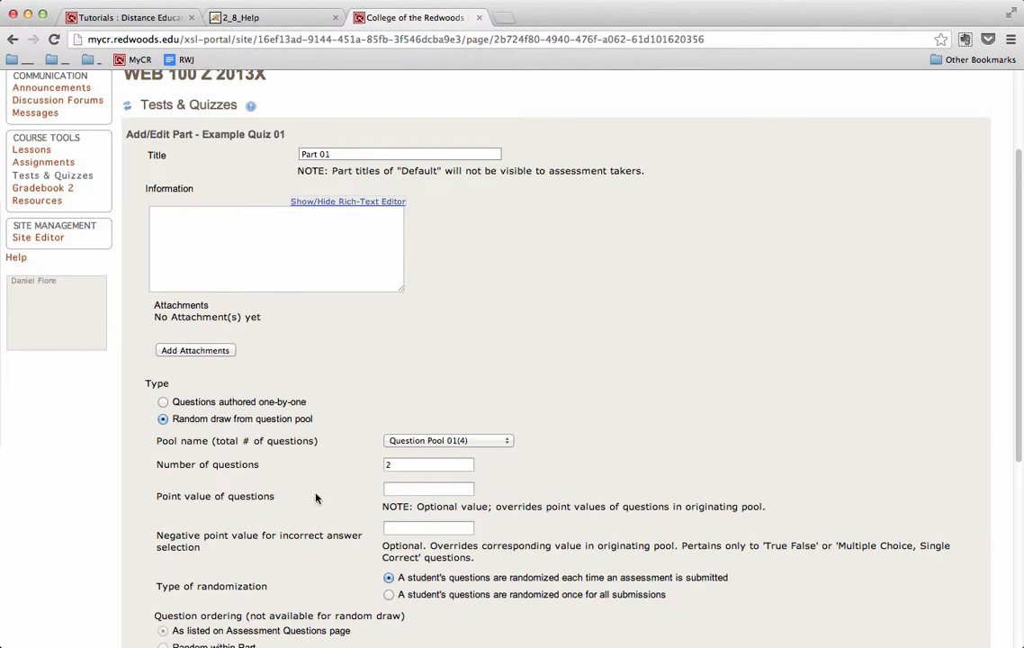
mouse_move(188, 508)
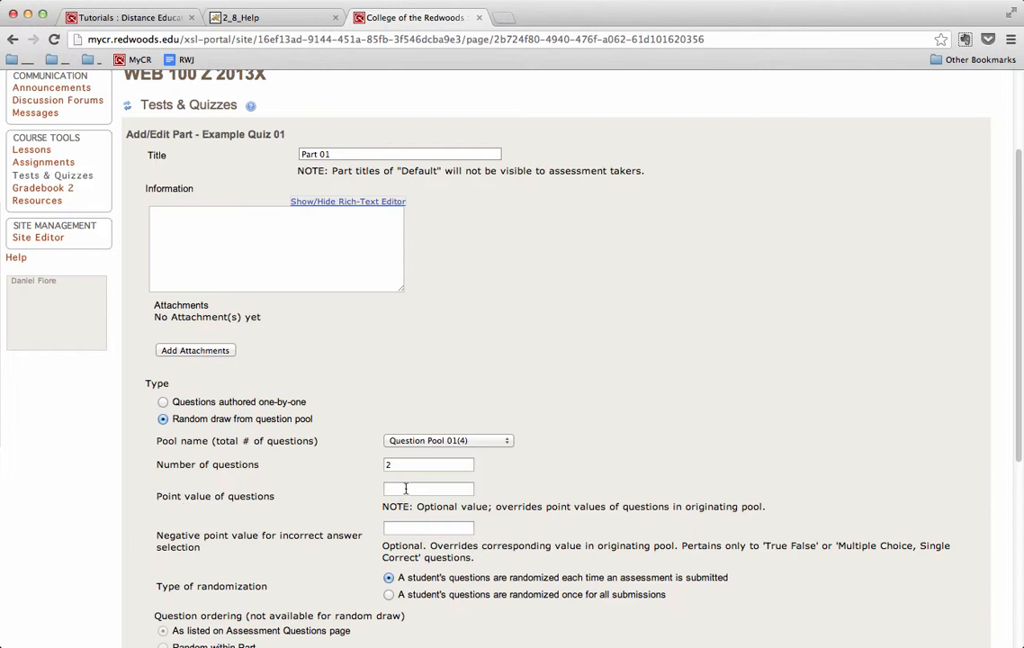
text(10)
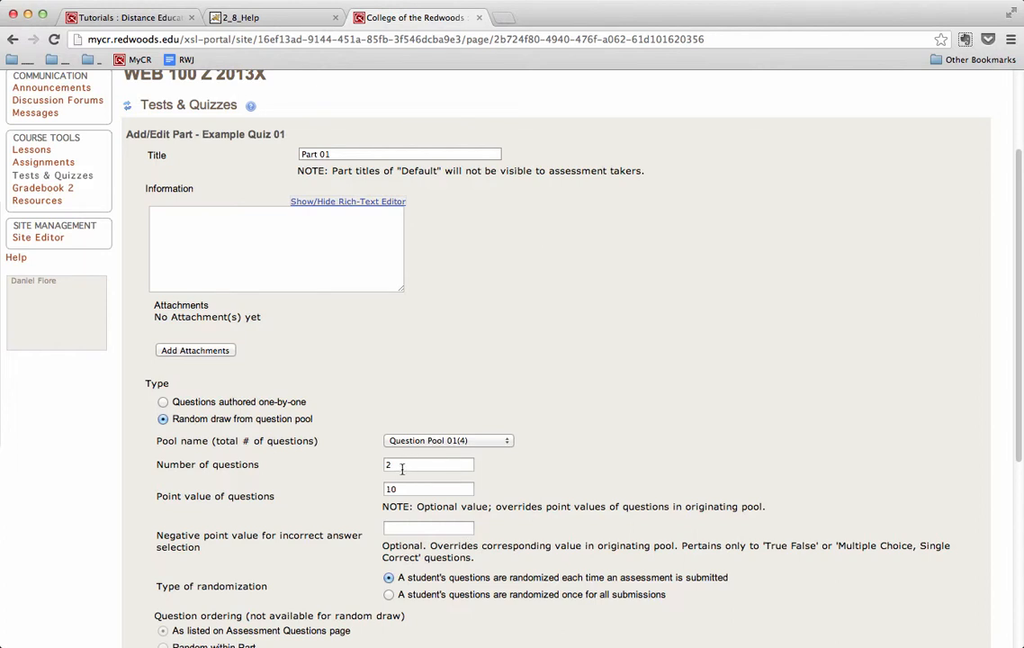
mouse_move(531, 482)
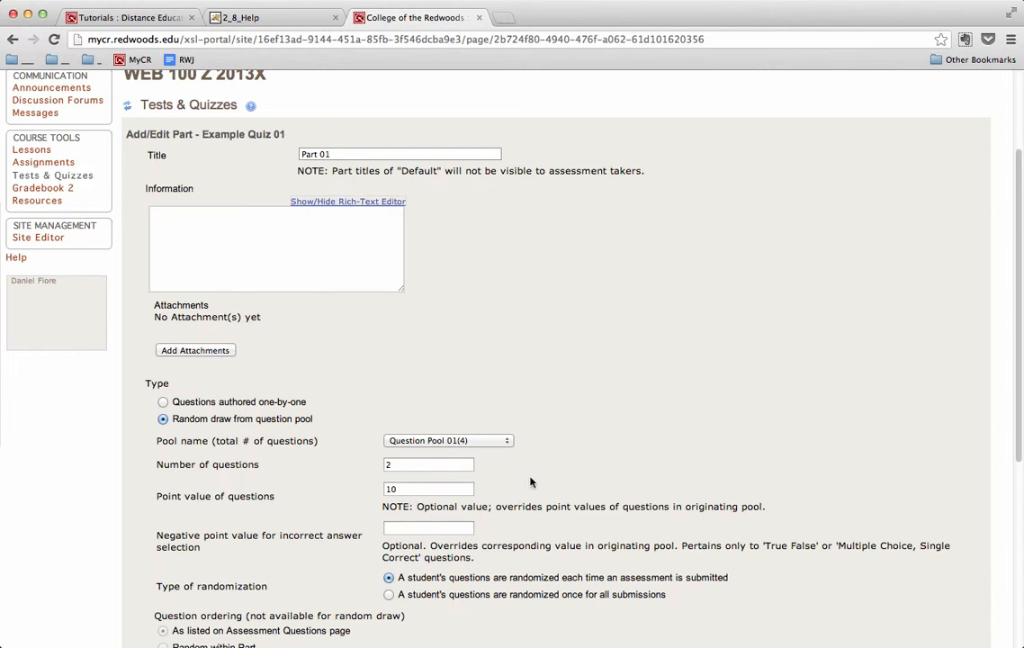
scroll(down, 3)
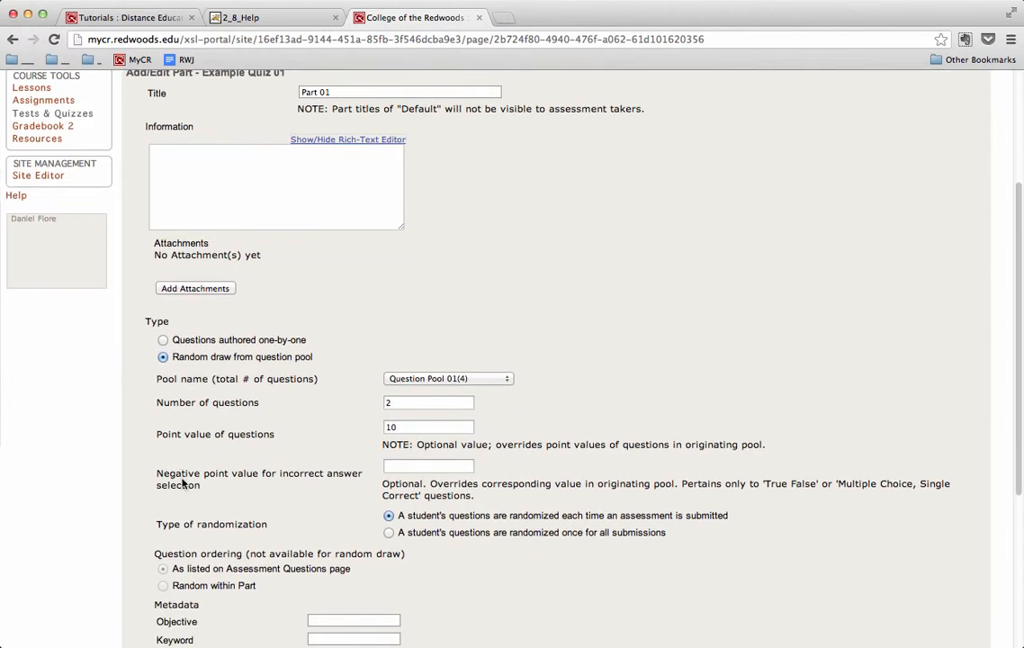
mouse_move(286, 488)
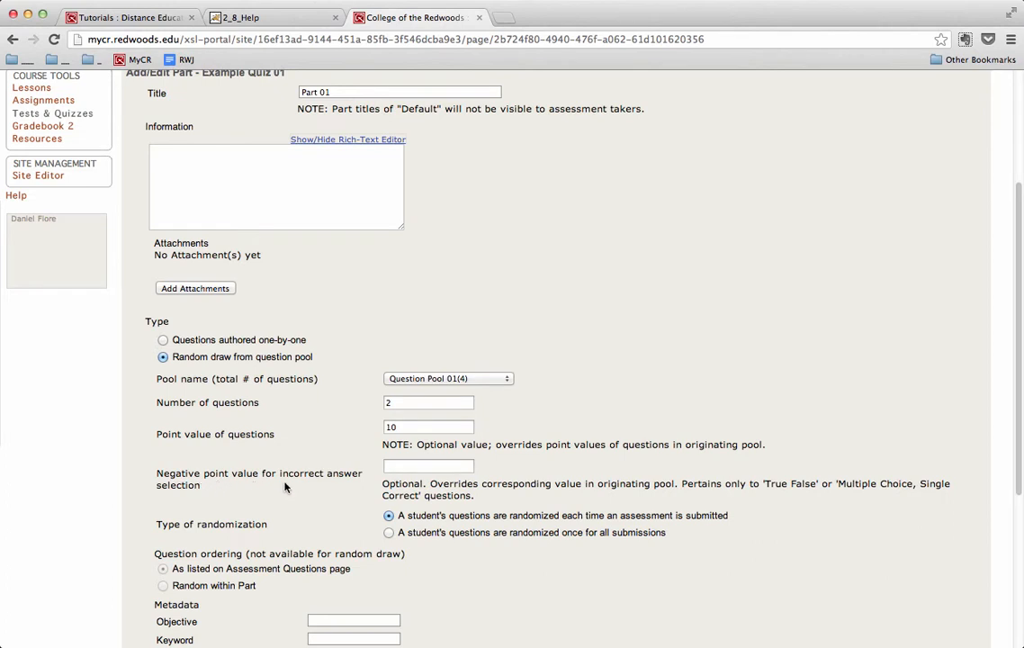
mouse_move(214, 497)
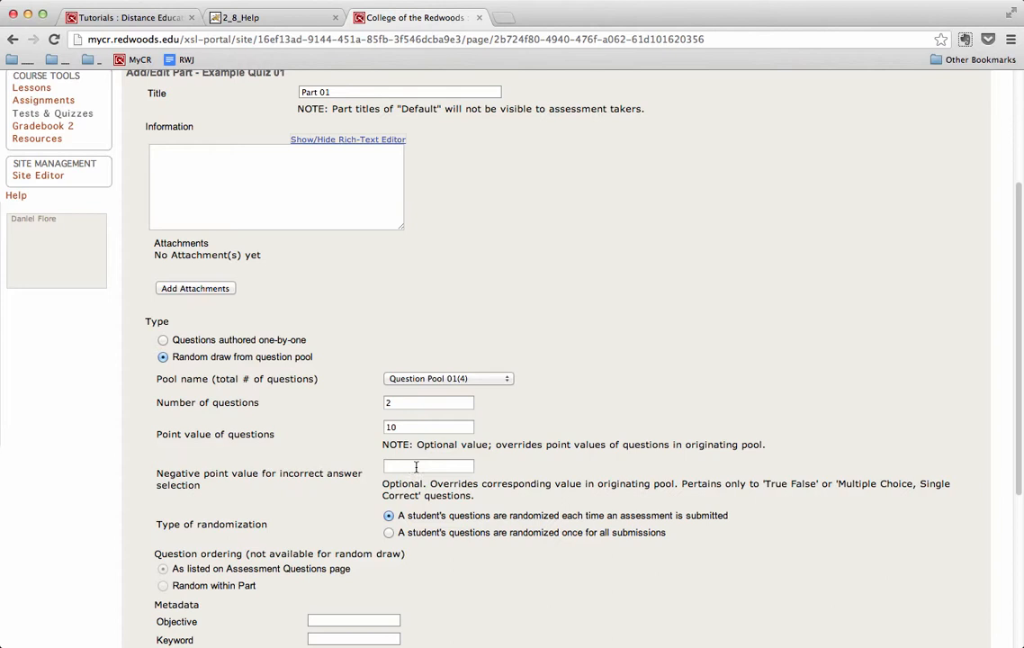
mouse_move(423, 465)
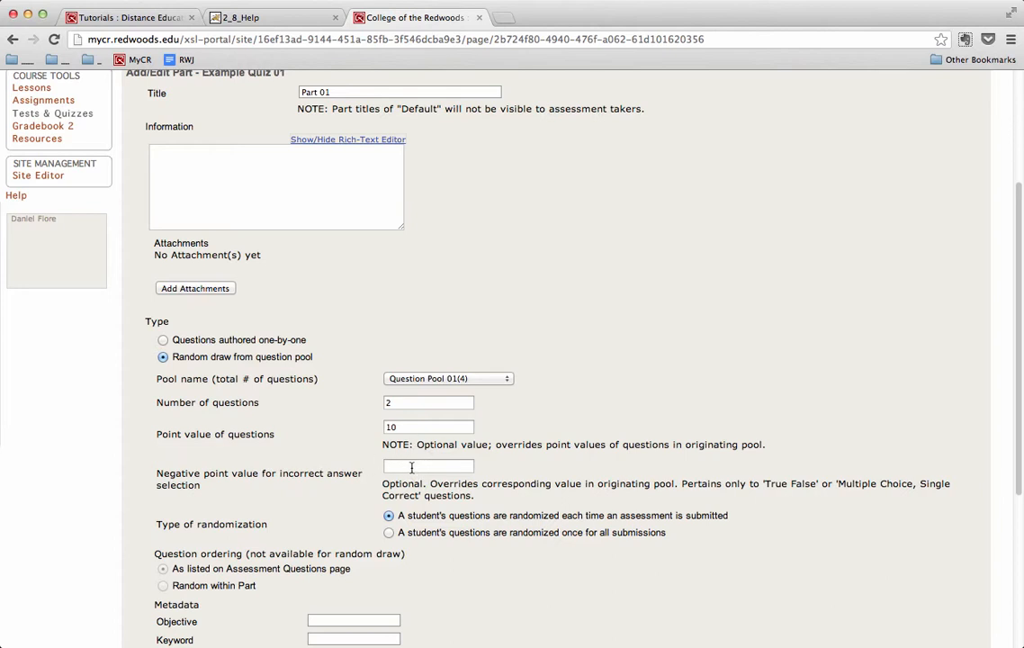
scroll(down, 3)
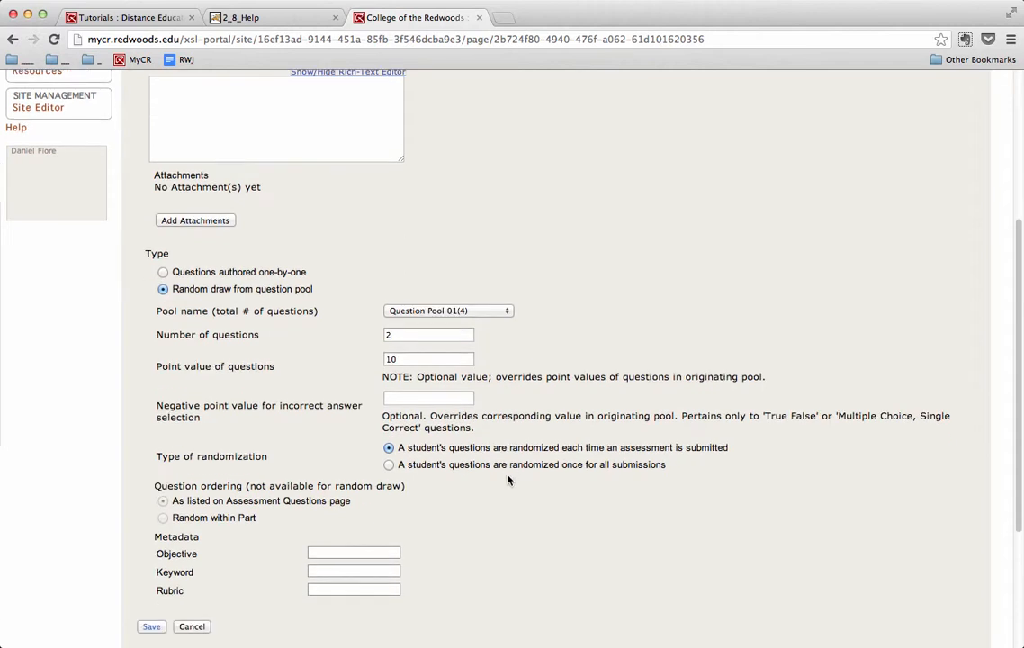
- Randomize Part 01's questions once for all submissions and save the part
scroll(down, 3)
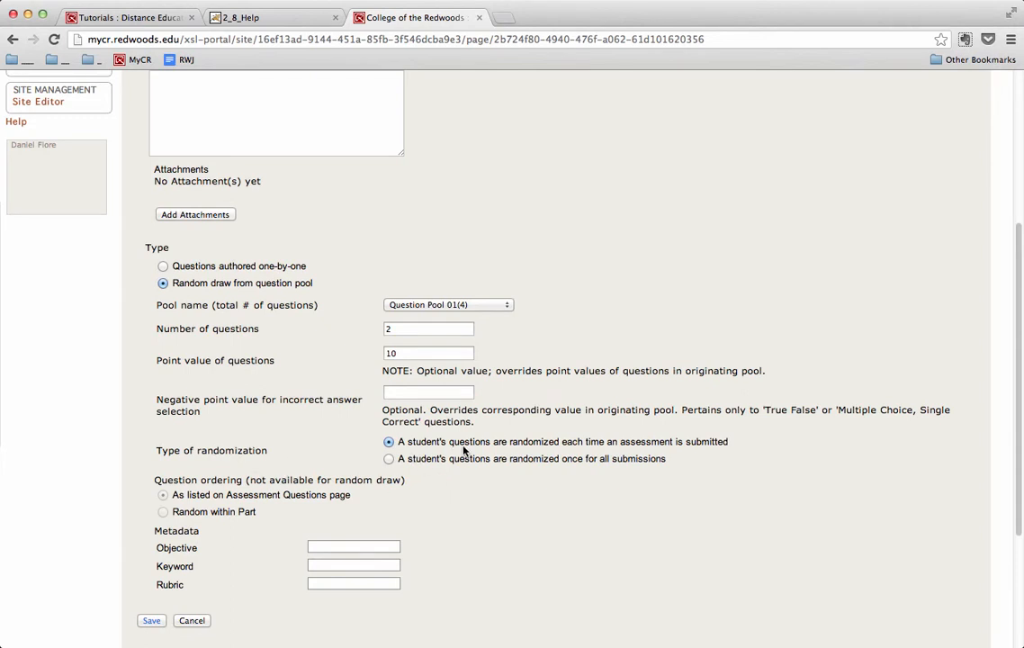
mouse_move(604, 450)
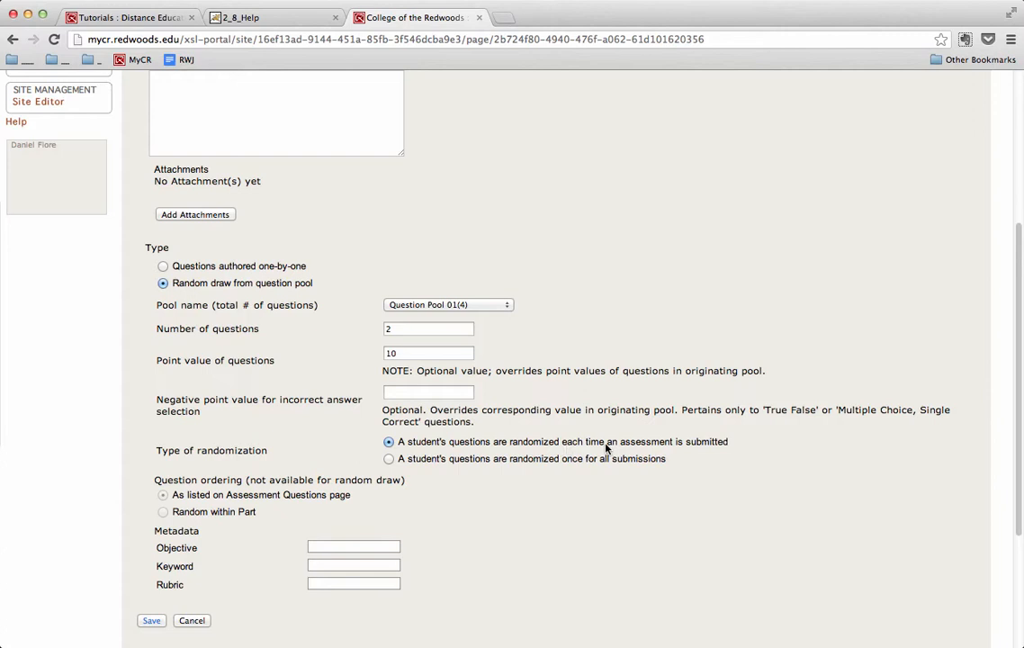
mouse_move(731, 446)
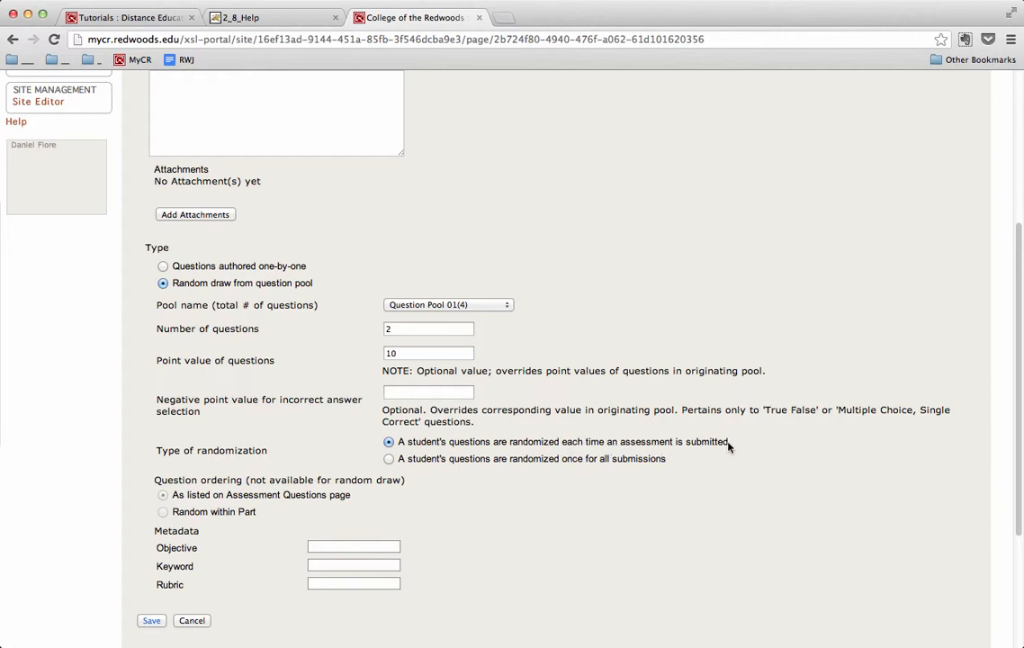
mouse_move(740, 448)
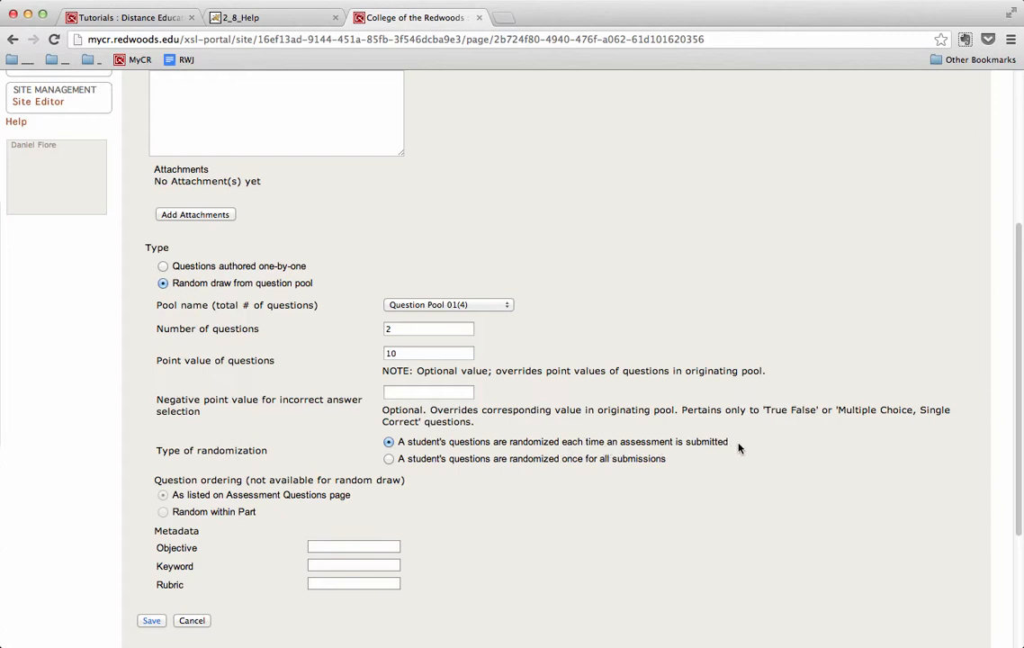
mouse_move(744, 446)
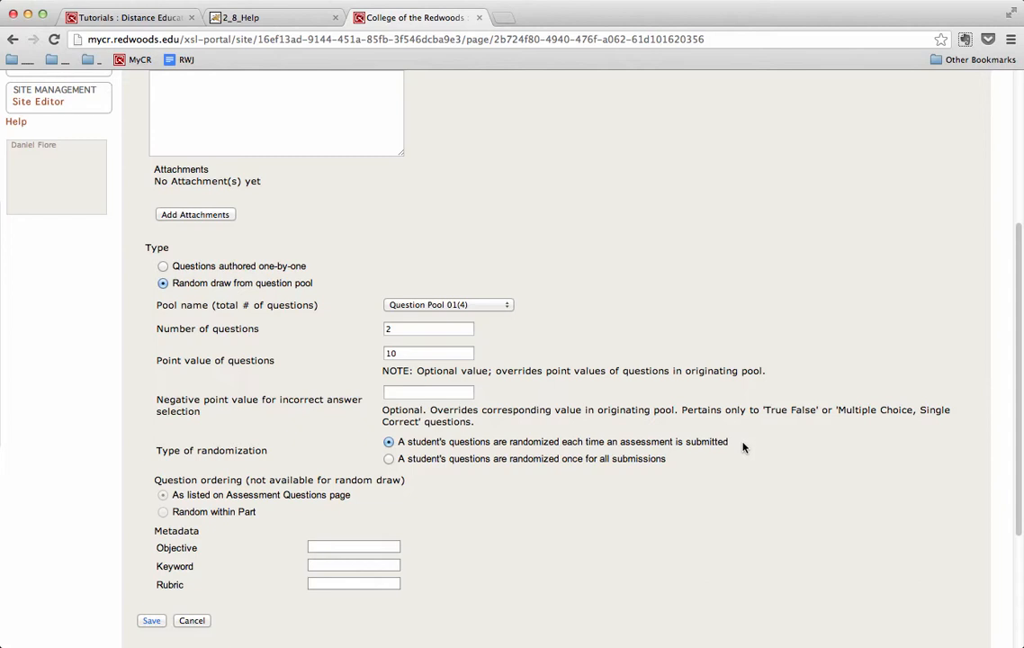
mouse_move(747, 447)
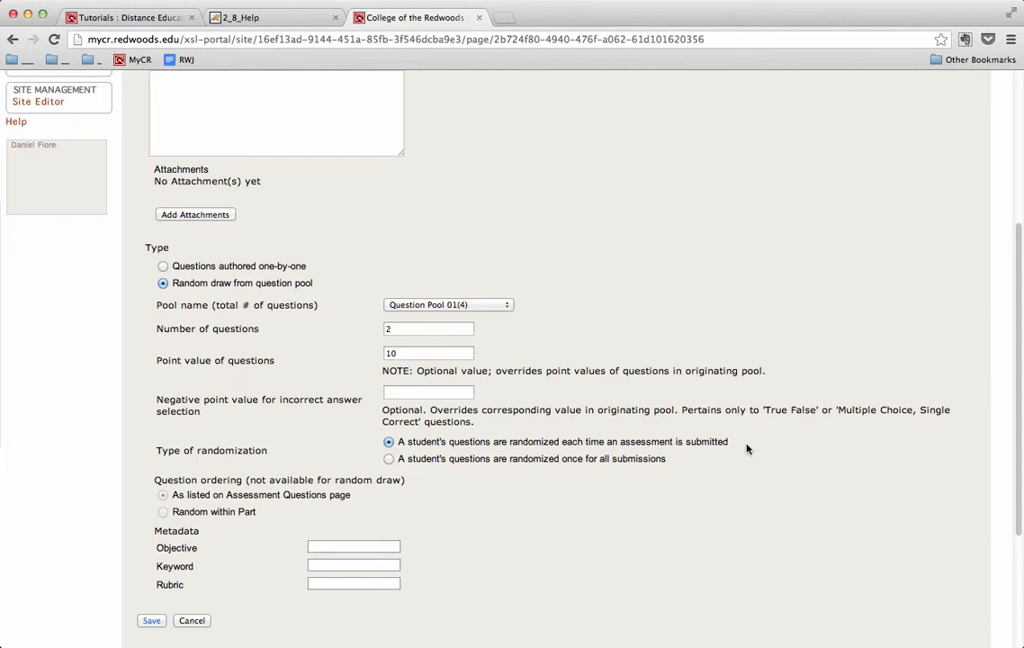
mouse_move(752, 446)
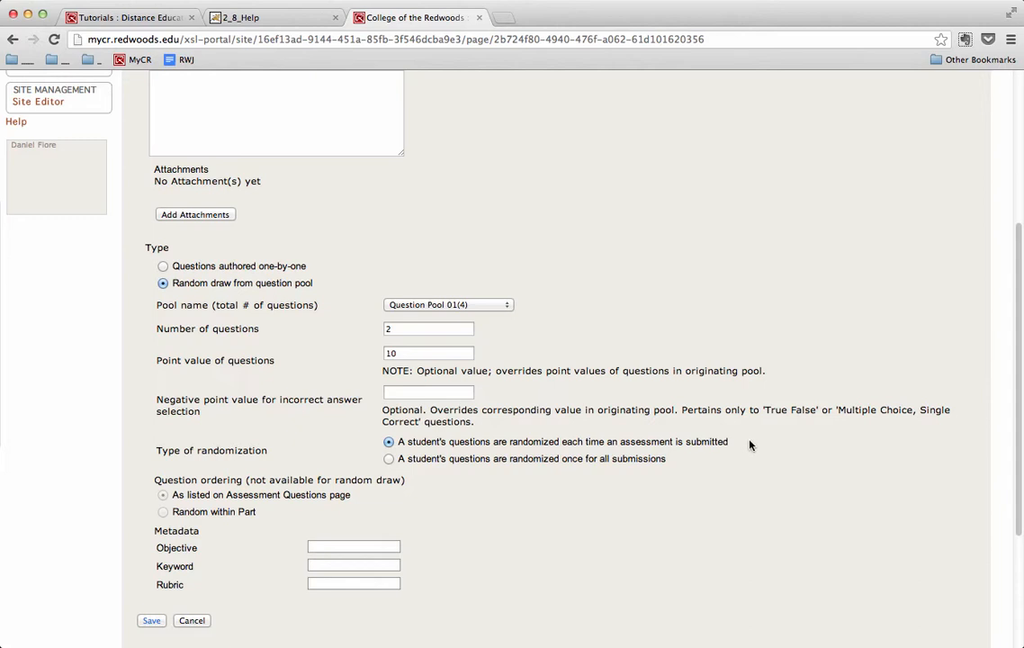
mouse_move(411, 467)
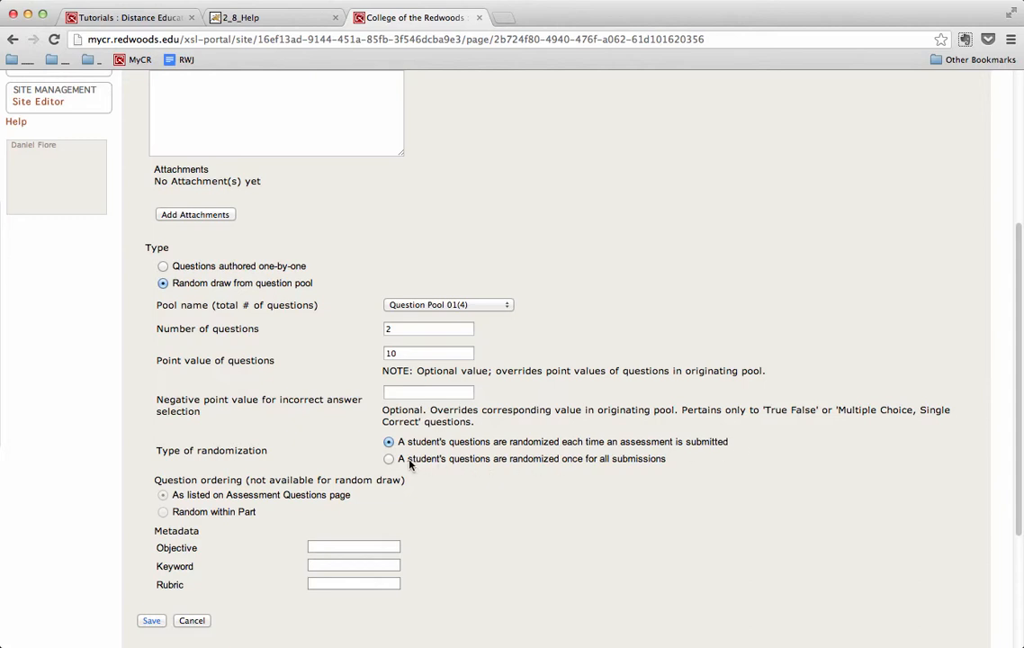
mouse_move(459, 468)
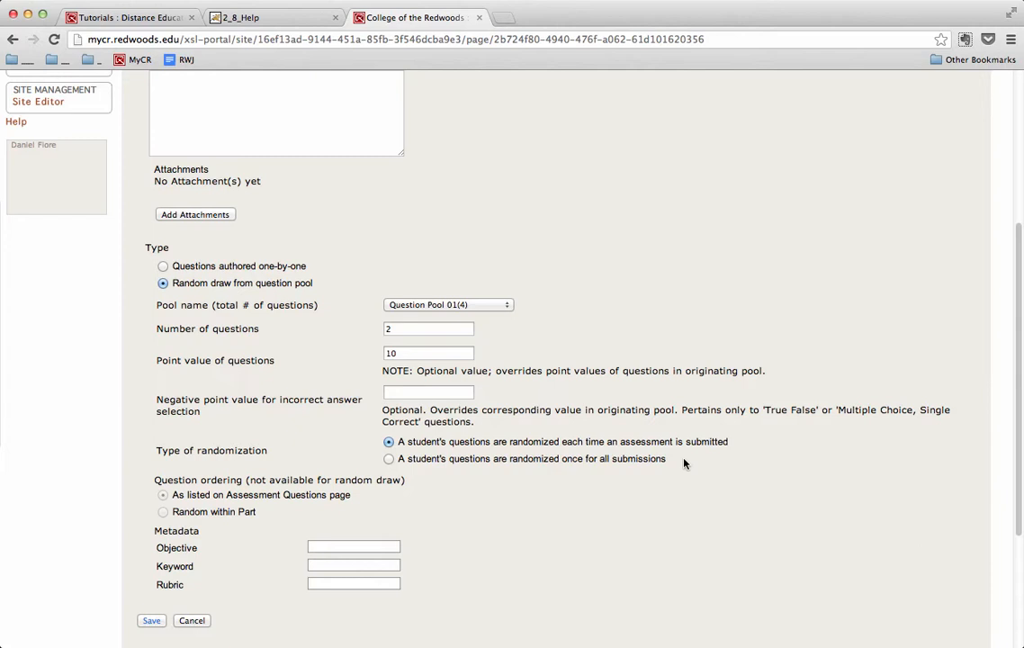
click(389, 459)
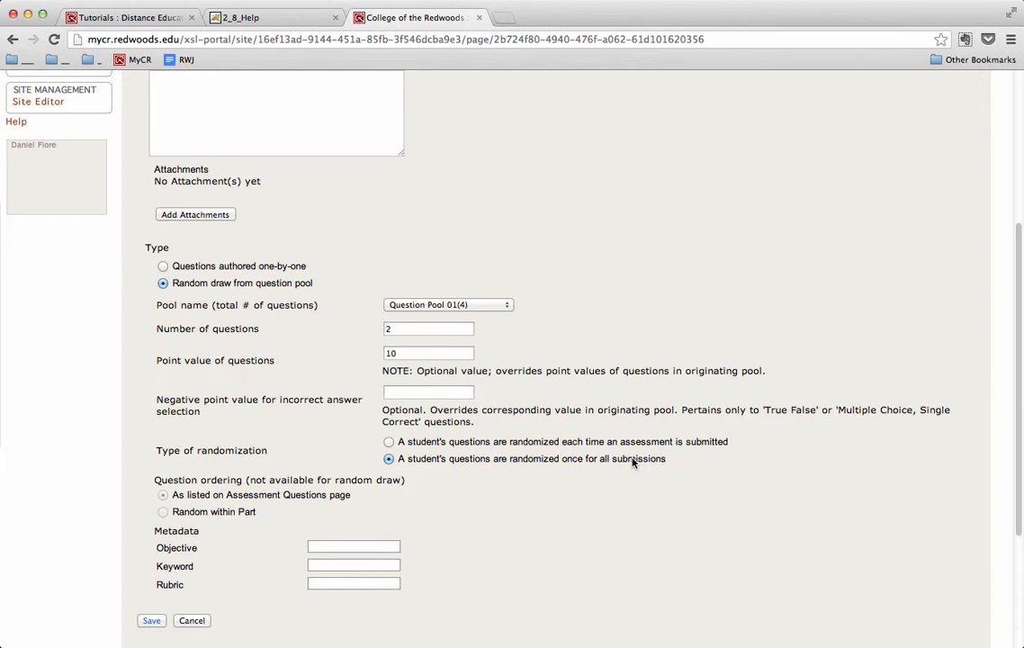
scroll(down, 3)
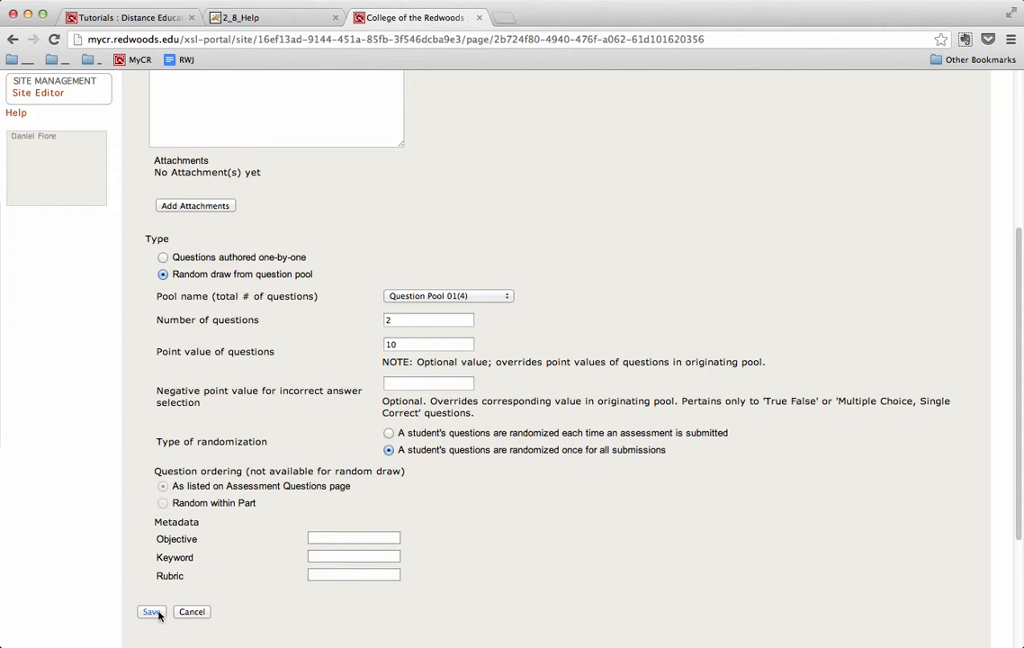
click(148, 612)
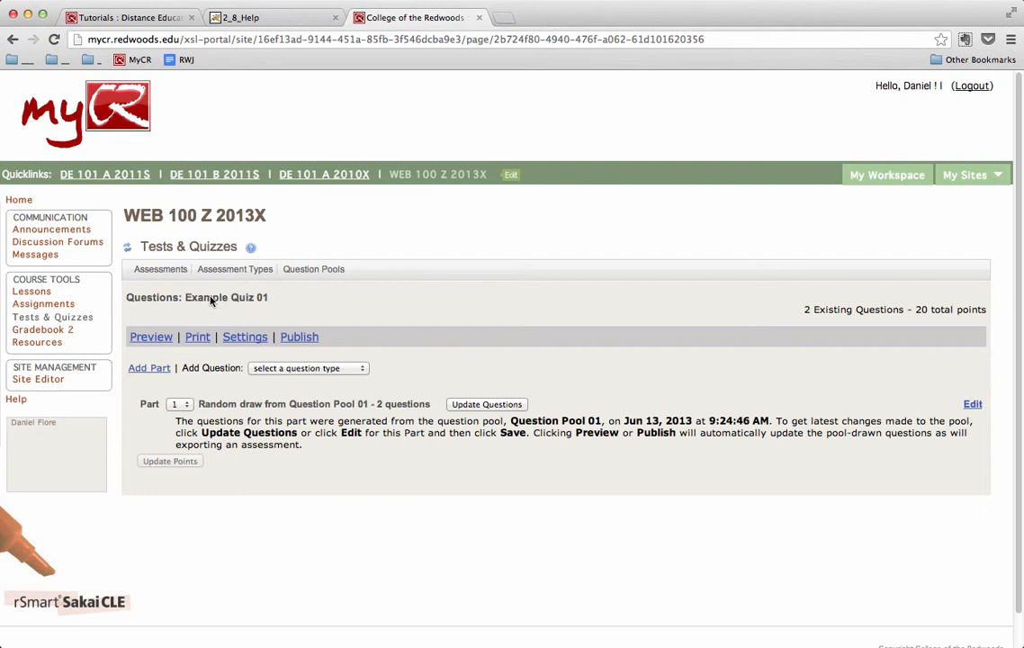
mouse_move(248, 295)
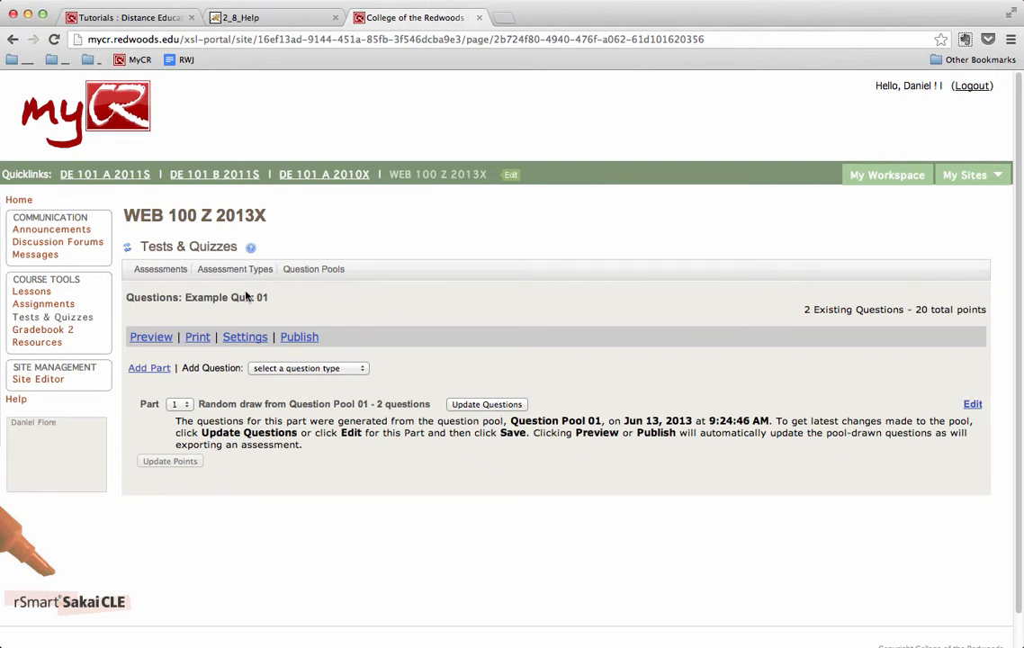
mouse_move(169, 421)
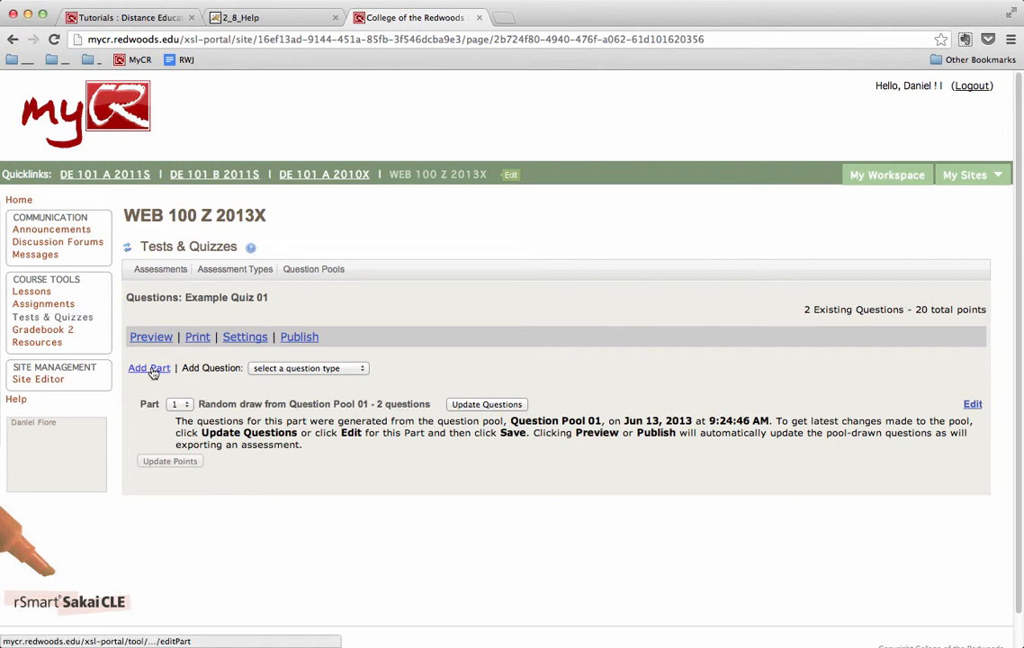
mouse_move(147, 367)
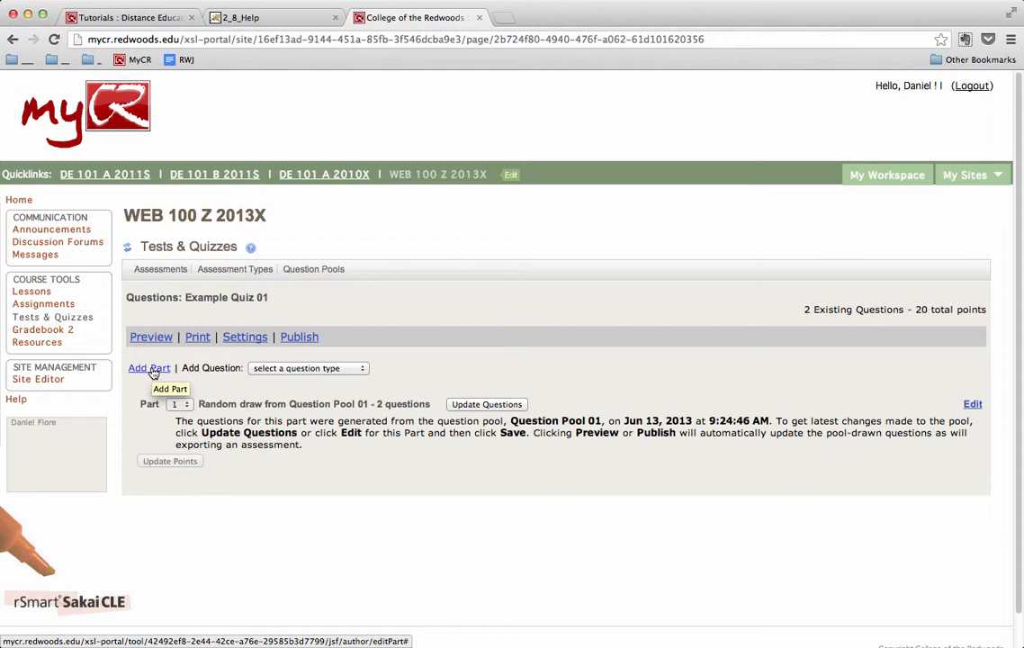
- Add a second part titled 'Part 02' set to random draw from a question pool
click(147, 367)
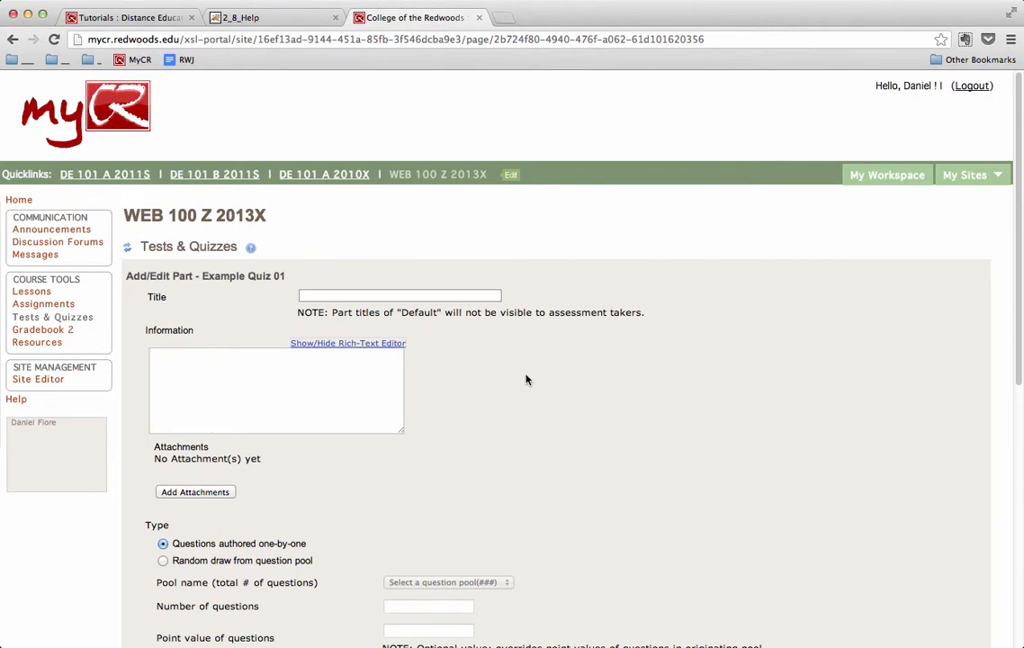
text(Par)
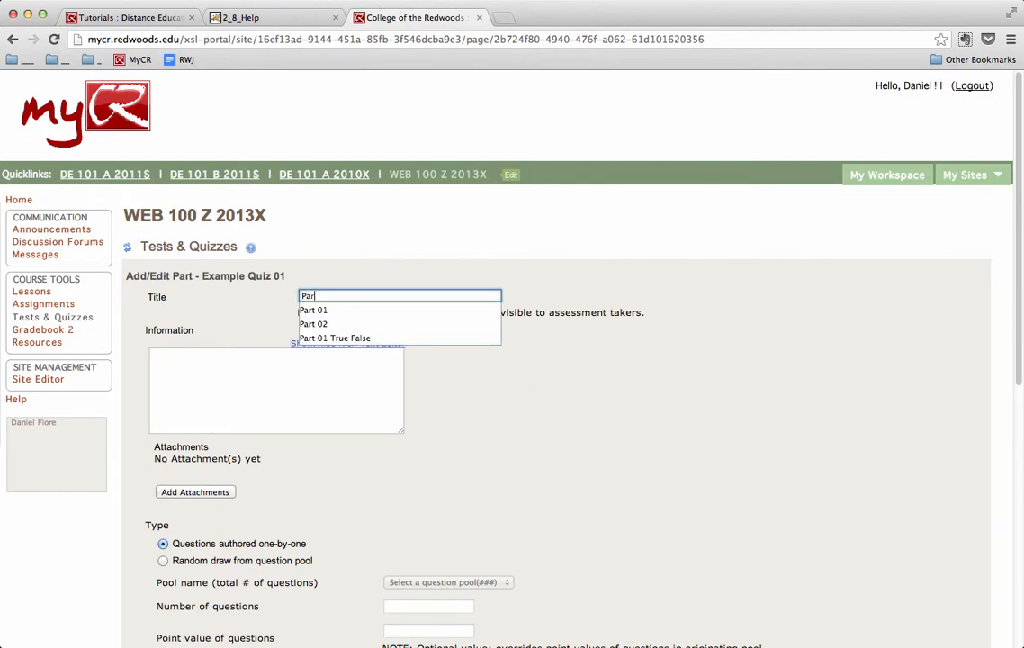
click(313, 324)
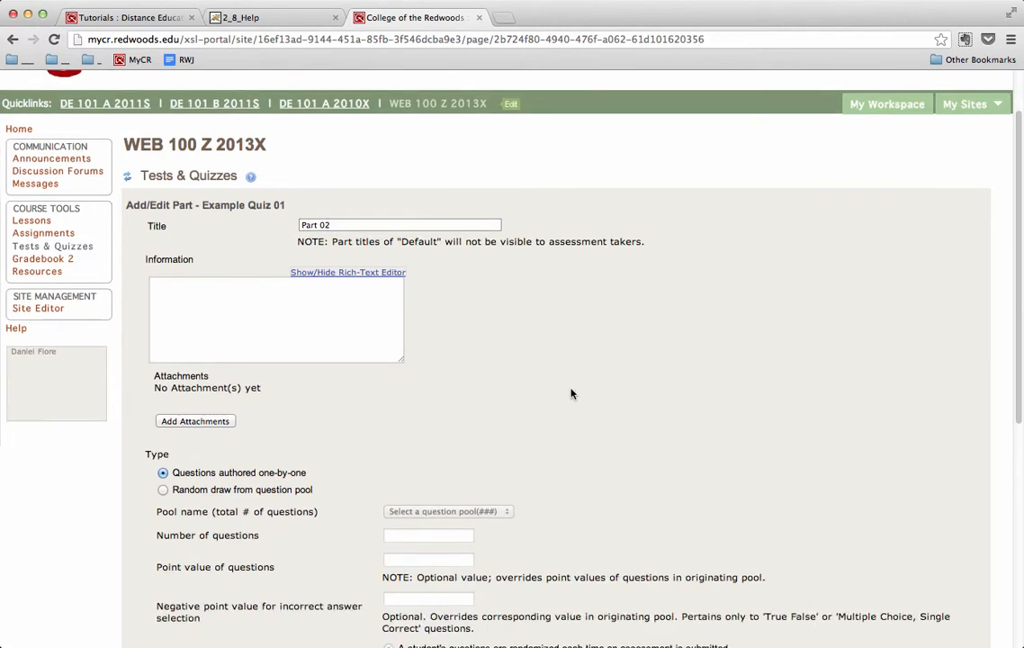
scroll(down, 3)
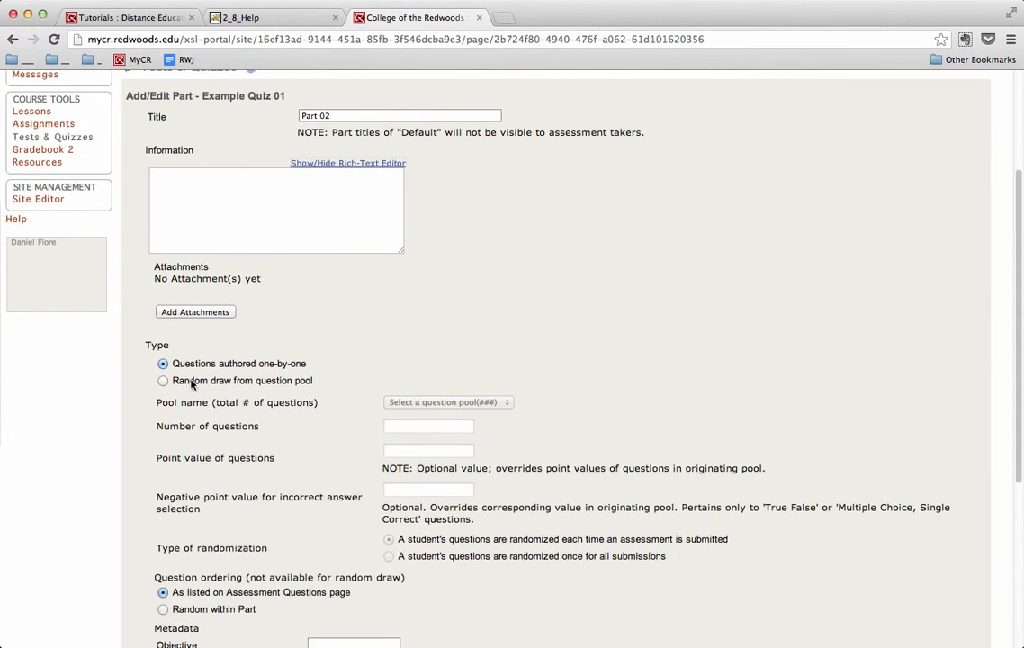
mouse_move(238, 385)
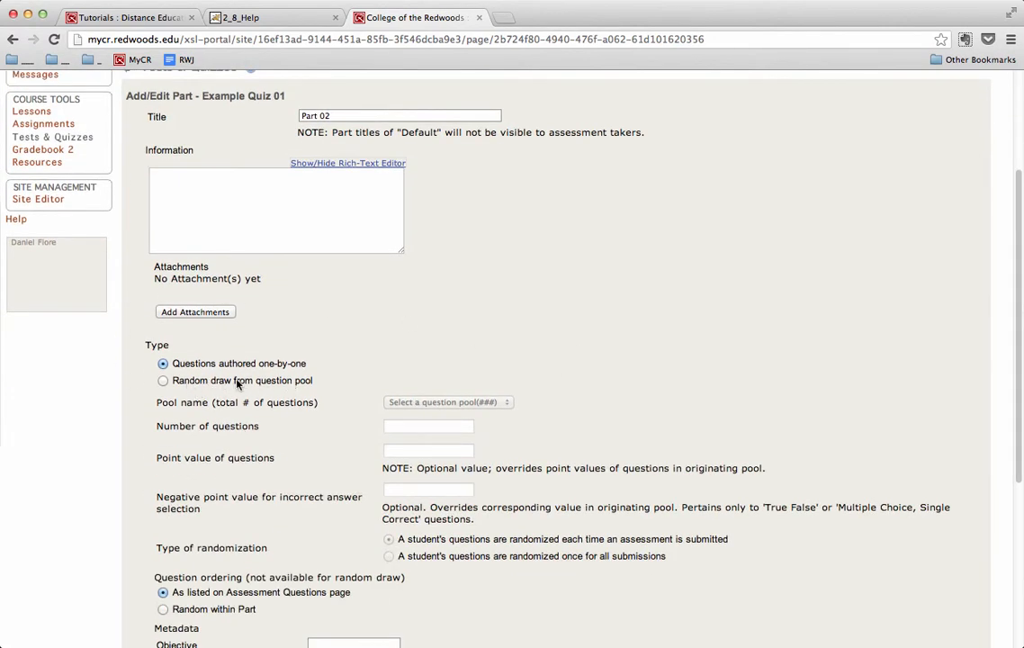
click(162, 382)
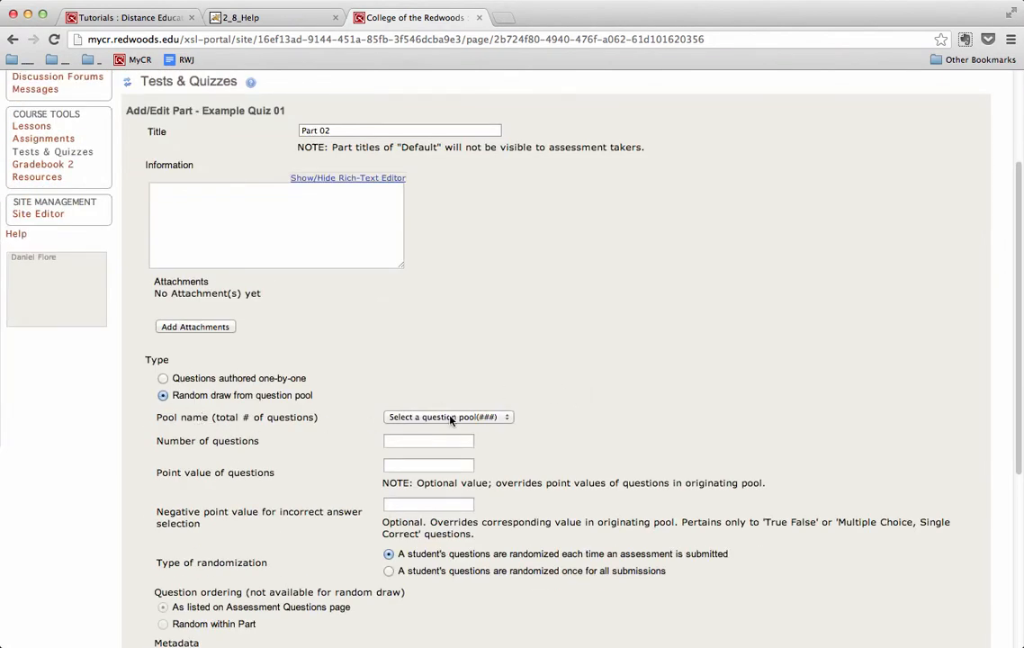
- Have Part 02 draw 2 questions from Question Pool 02 at 20 points each
click(446, 417)
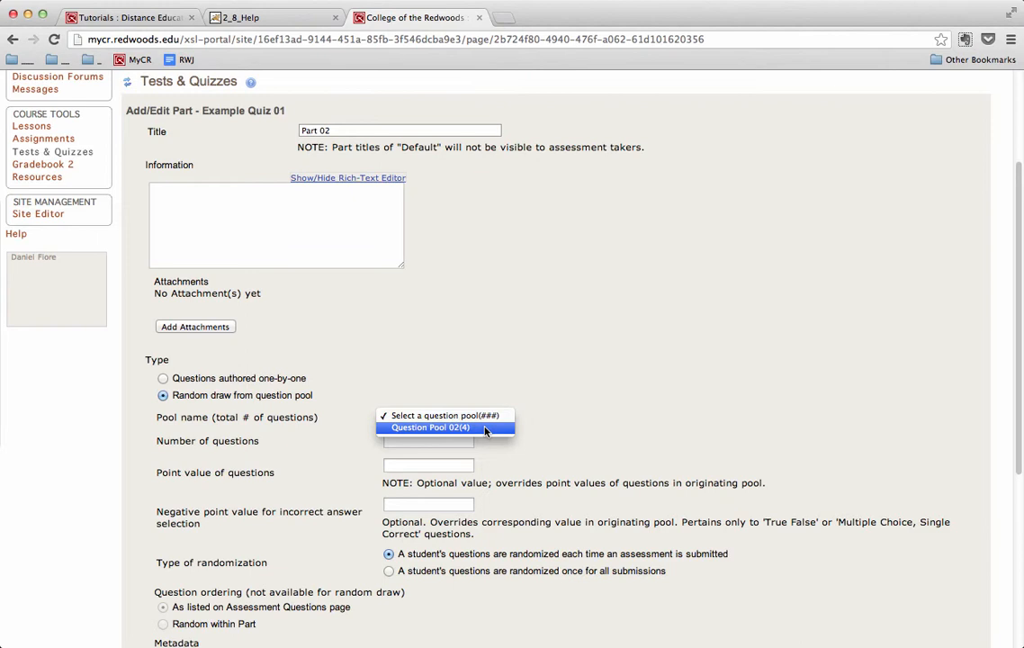
click(439, 429)
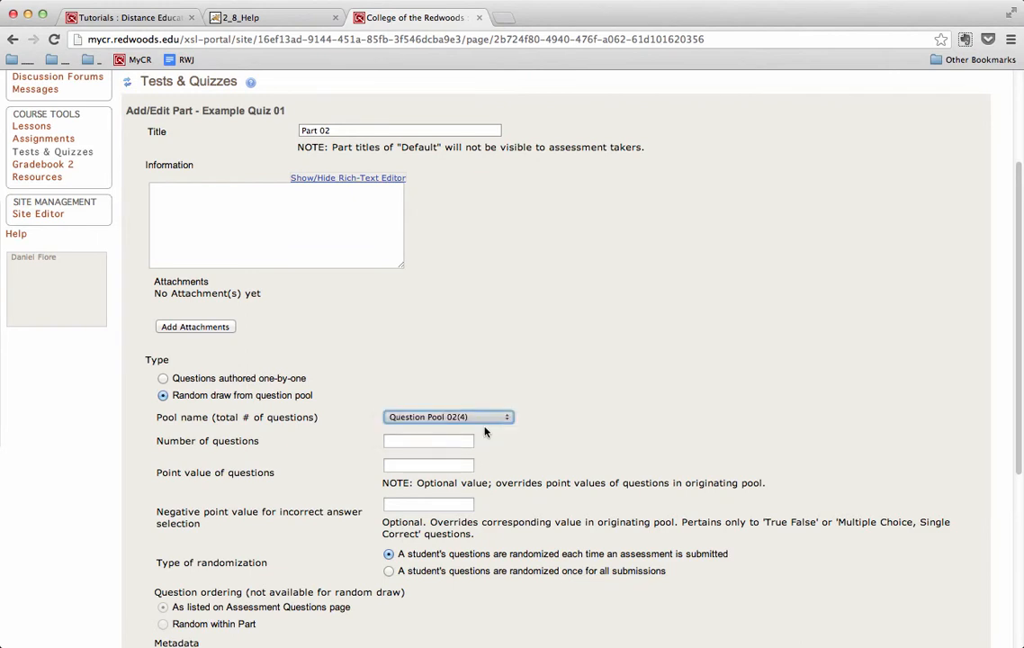
click(429, 441)
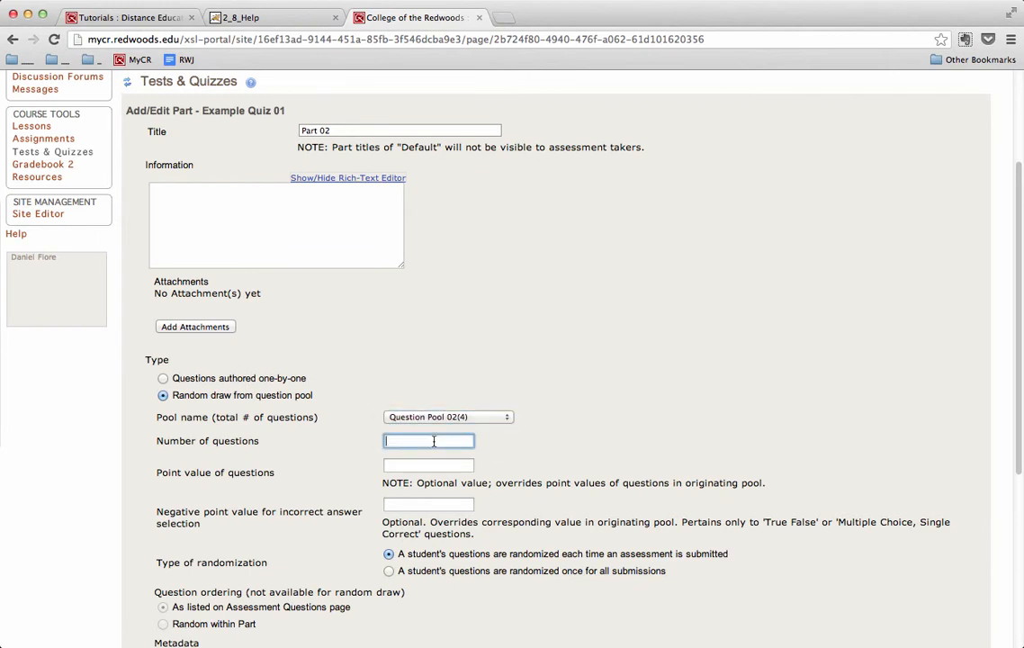
text(2)
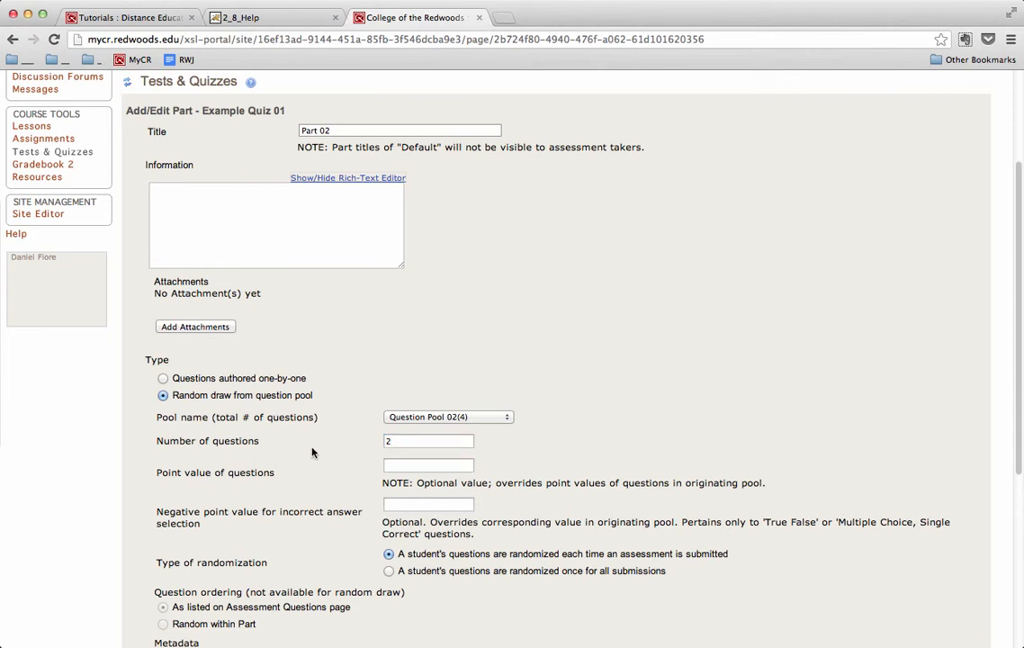
click(428, 465)
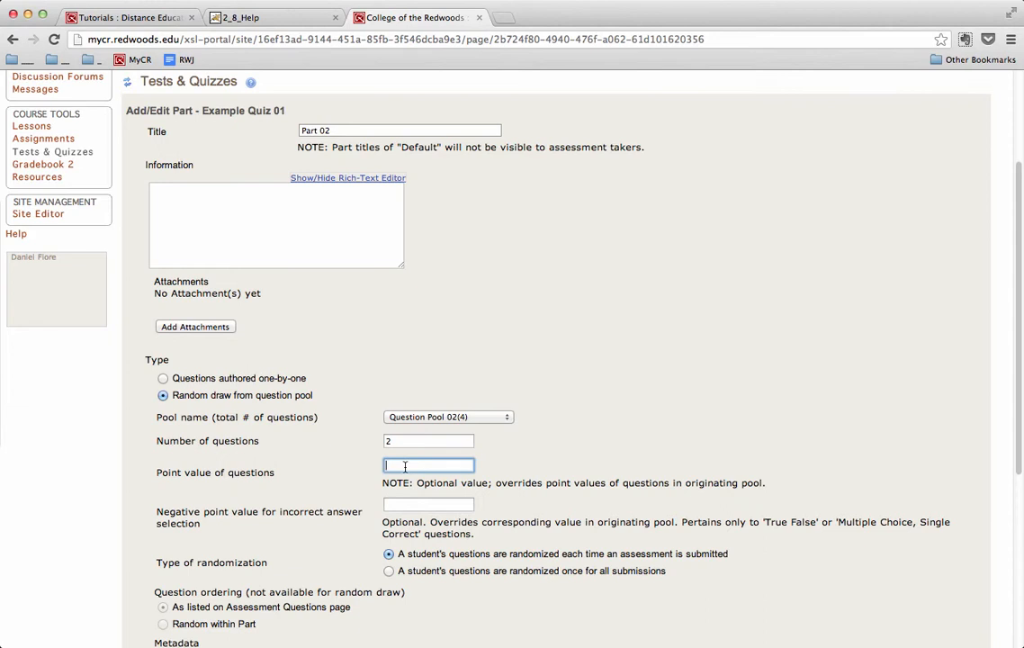
text(20)
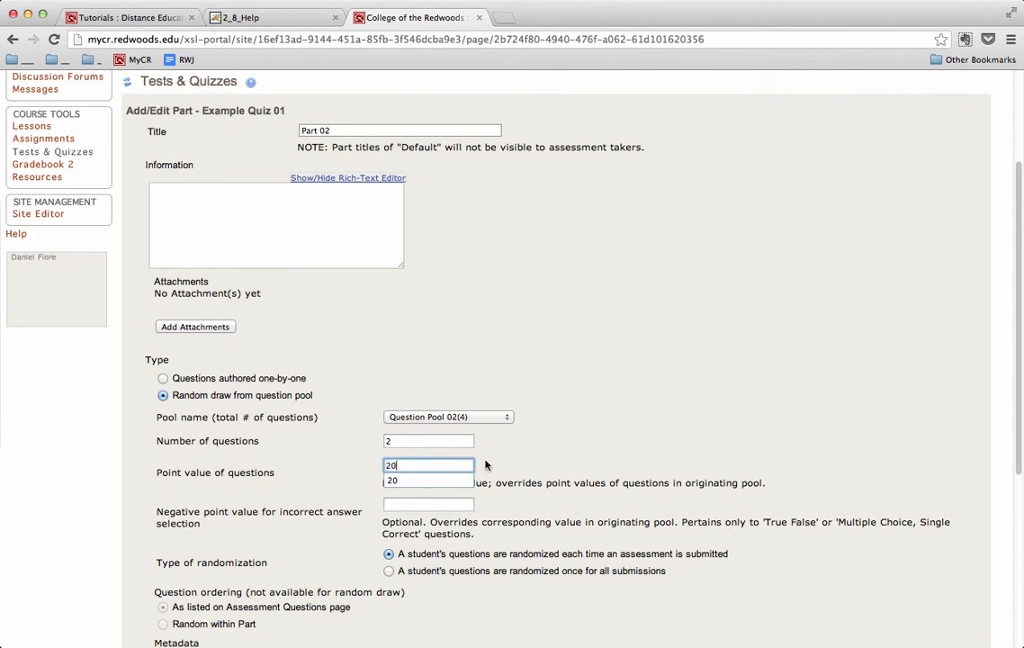
click(569, 443)
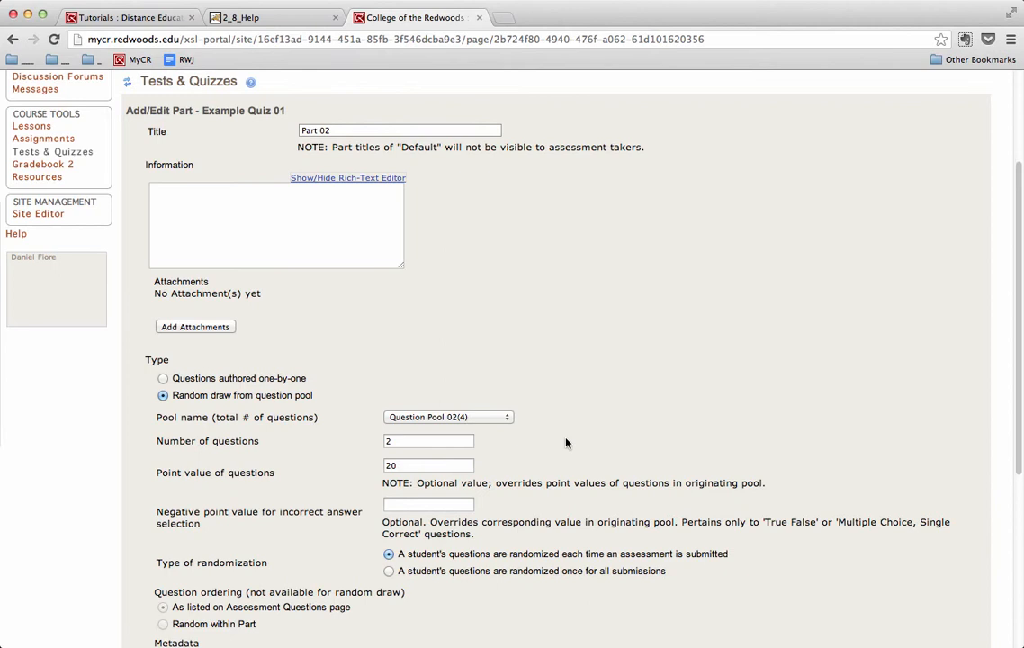
- Randomize Part 02's questions once for all submissions and save the part
scroll(down, 3)
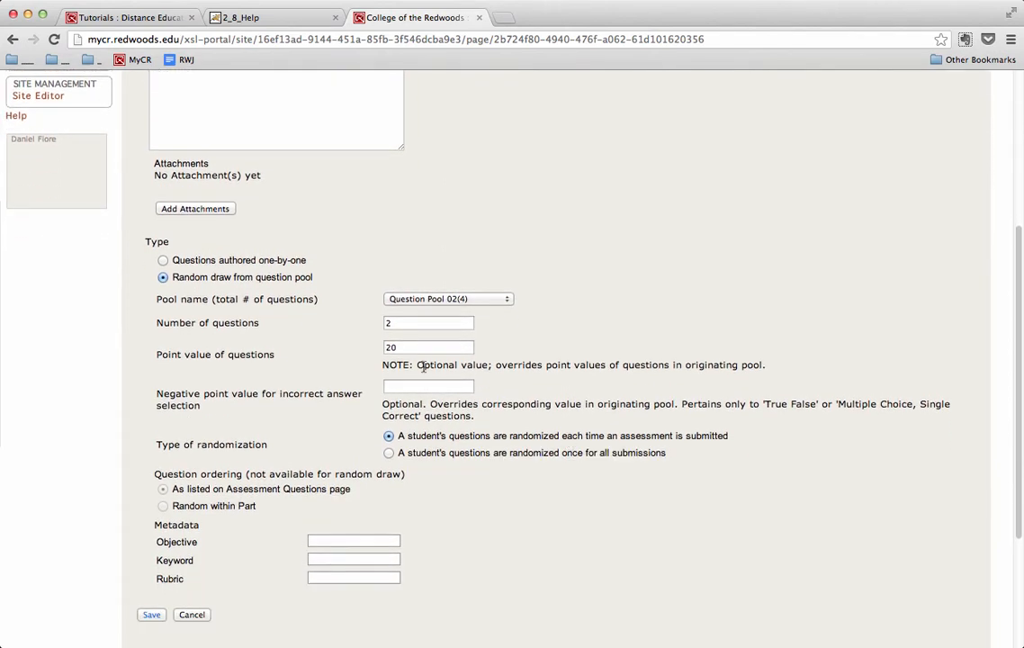
mouse_move(536, 425)
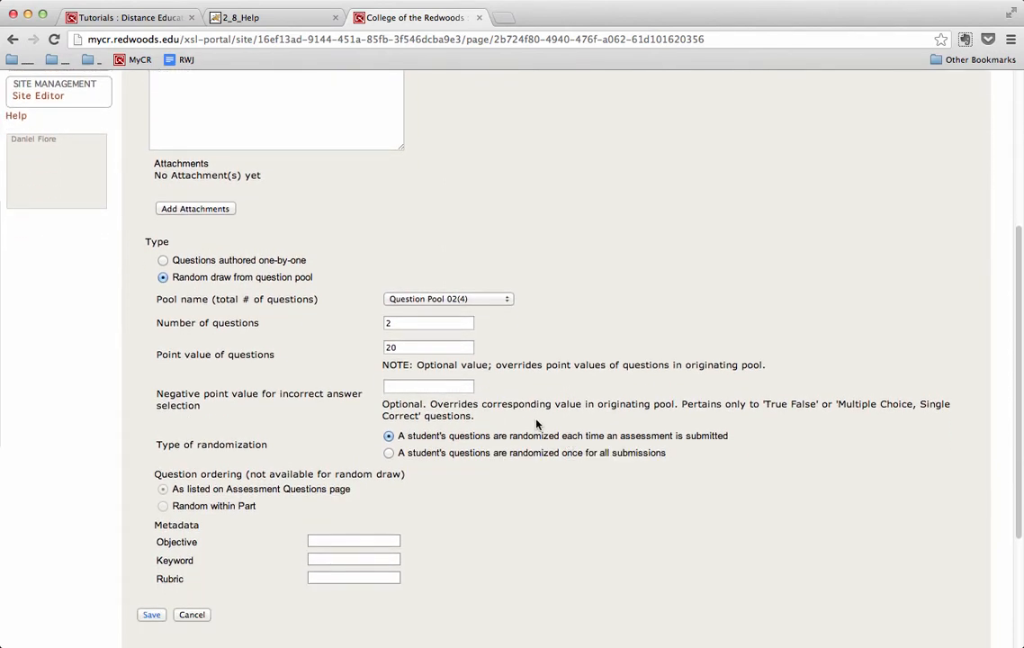
scroll(down, 3)
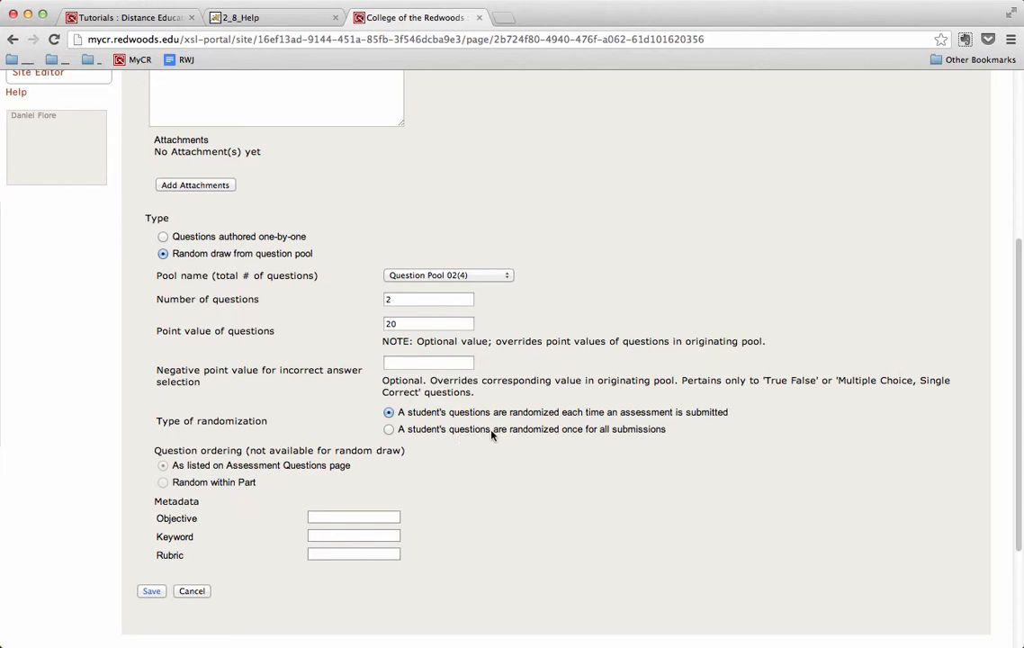
click(389, 429)
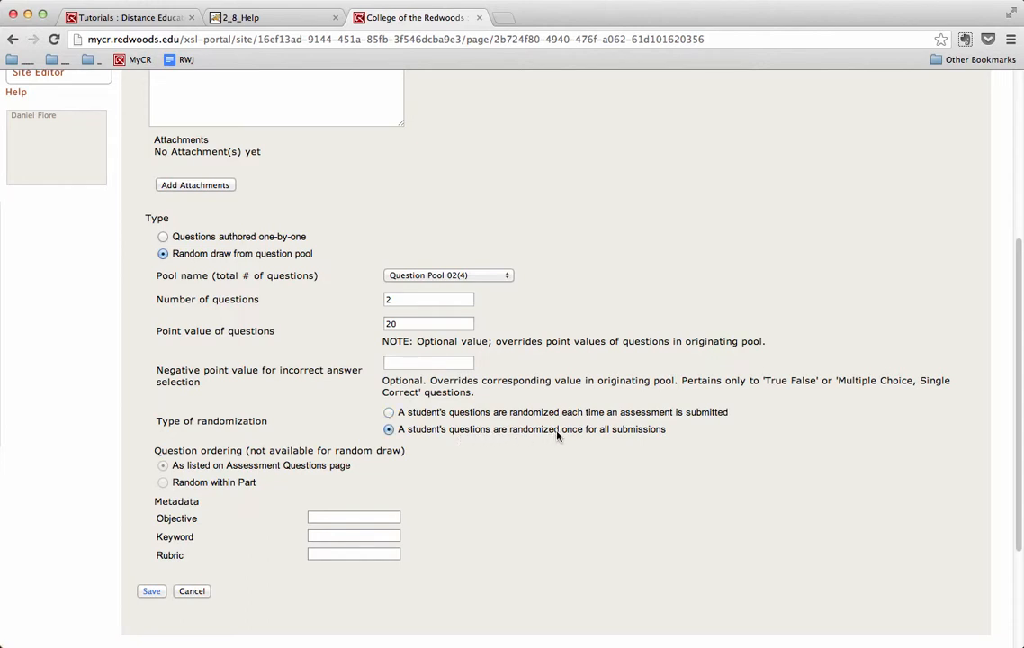
mouse_move(514, 432)
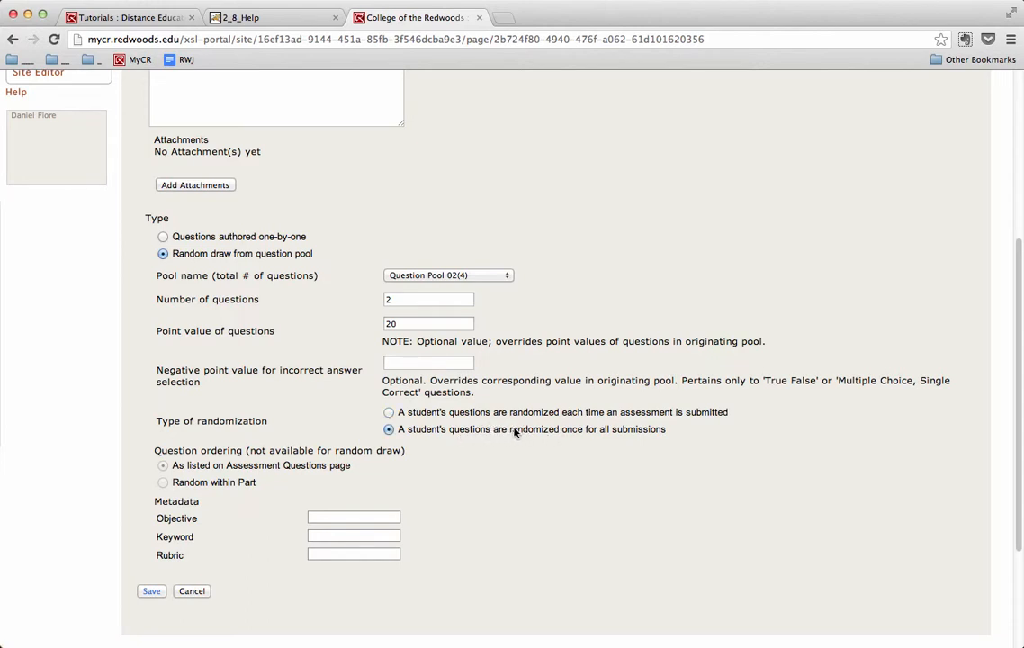
mouse_move(304, 430)
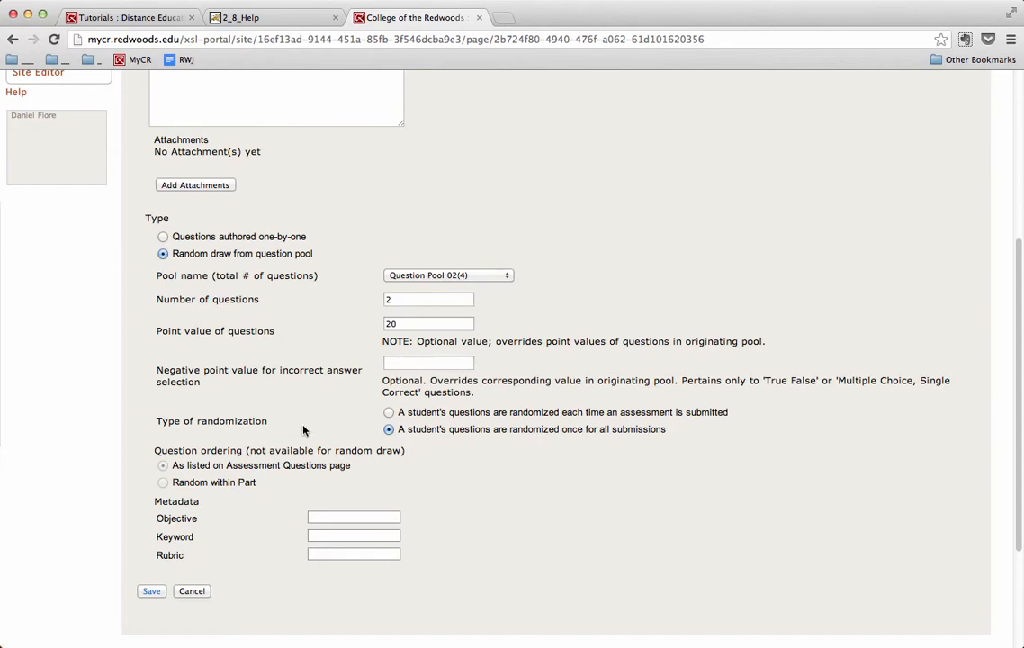
click(151, 591)
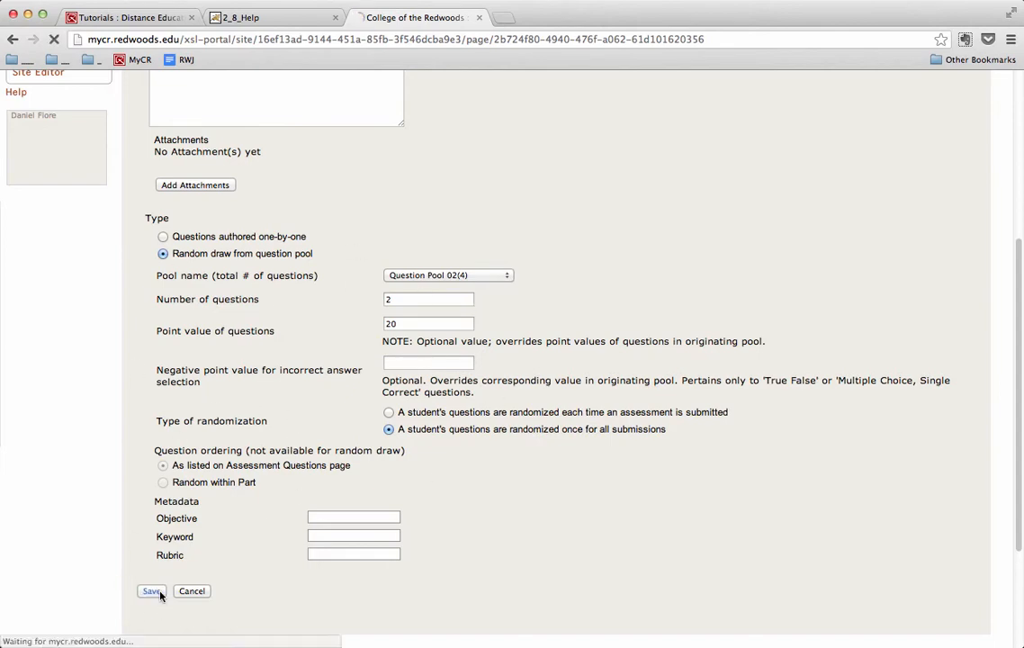
- Review the saved quiz listing both random-draw parts, 4 questions and 60 points
click(140, 591)
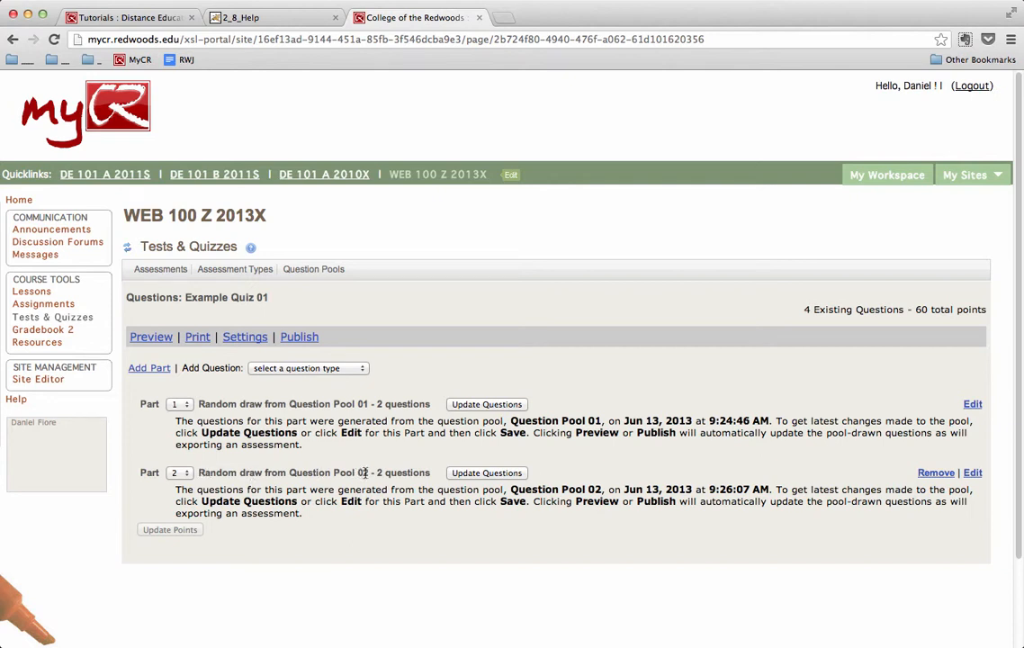
mouse_move(630, 486)
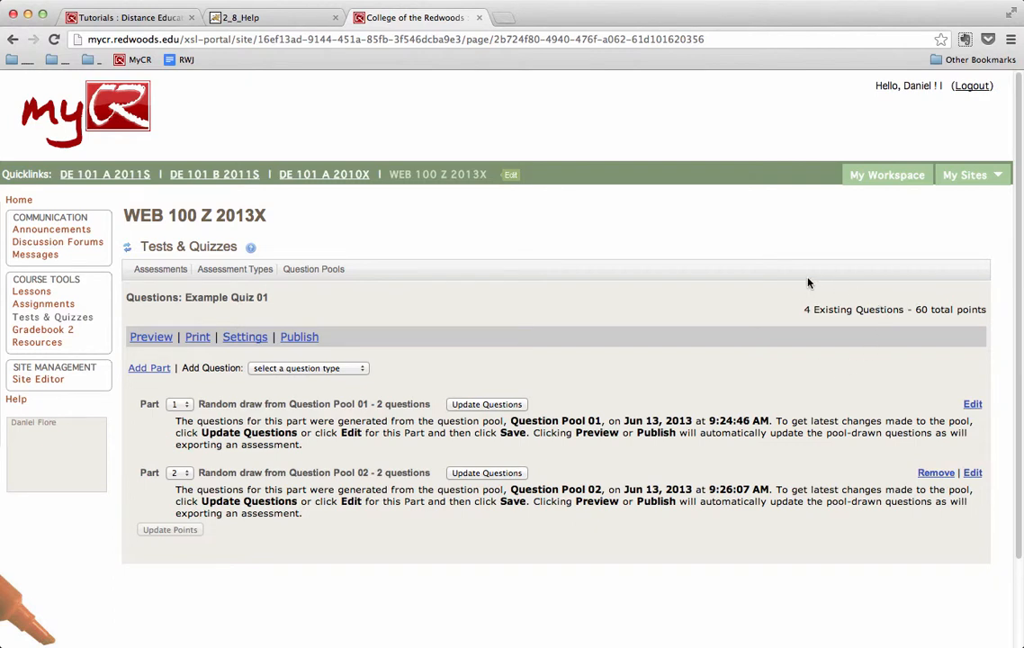
mouse_move(792, 320)
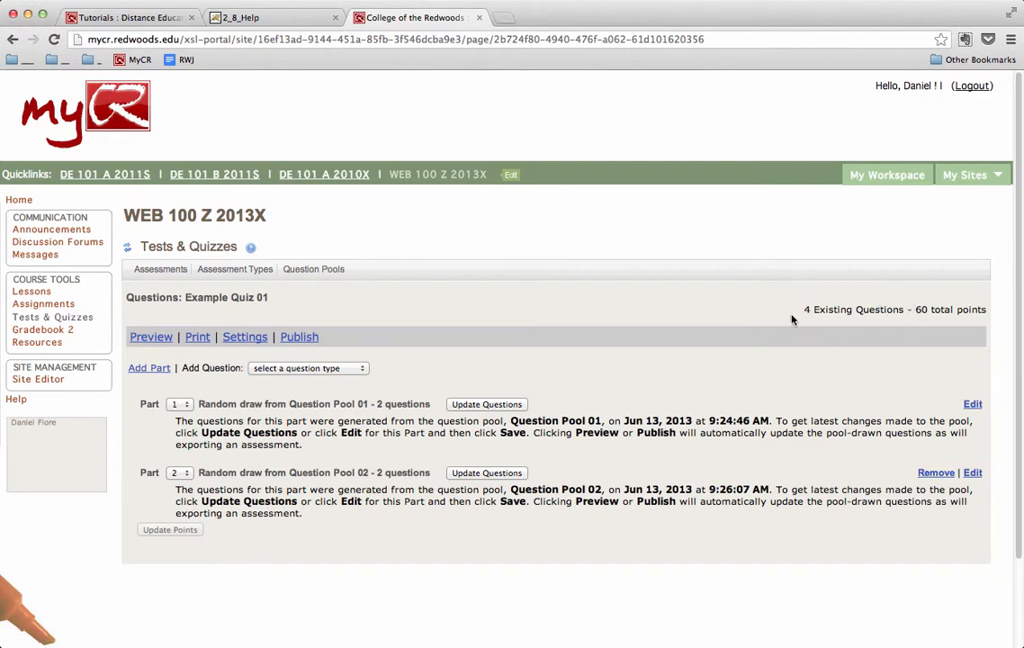
mouse_move(875, 324)
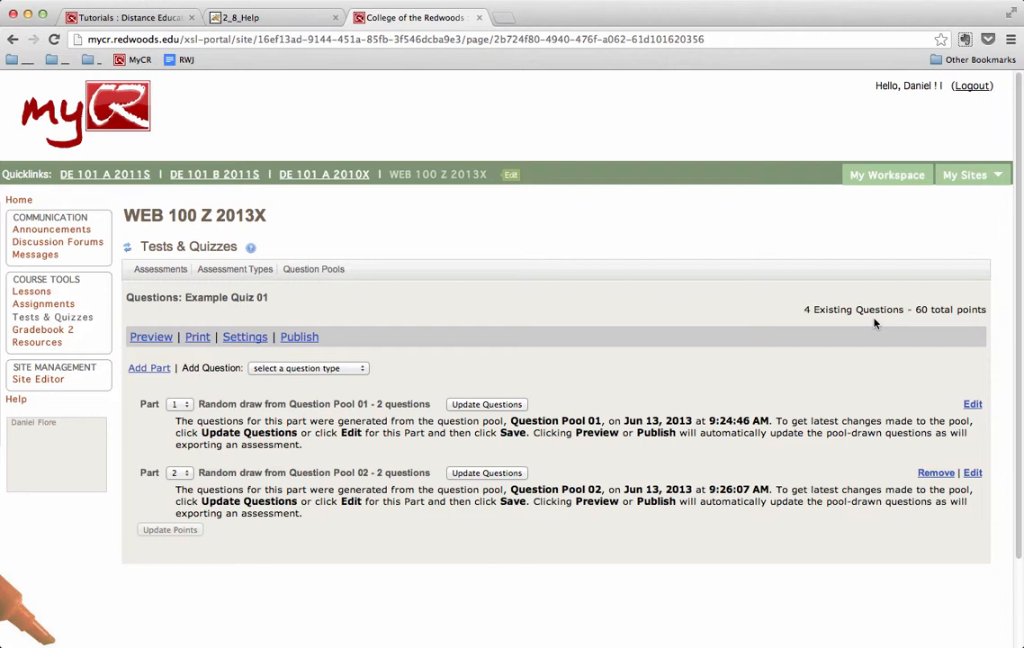
mouse_move(969, 322)
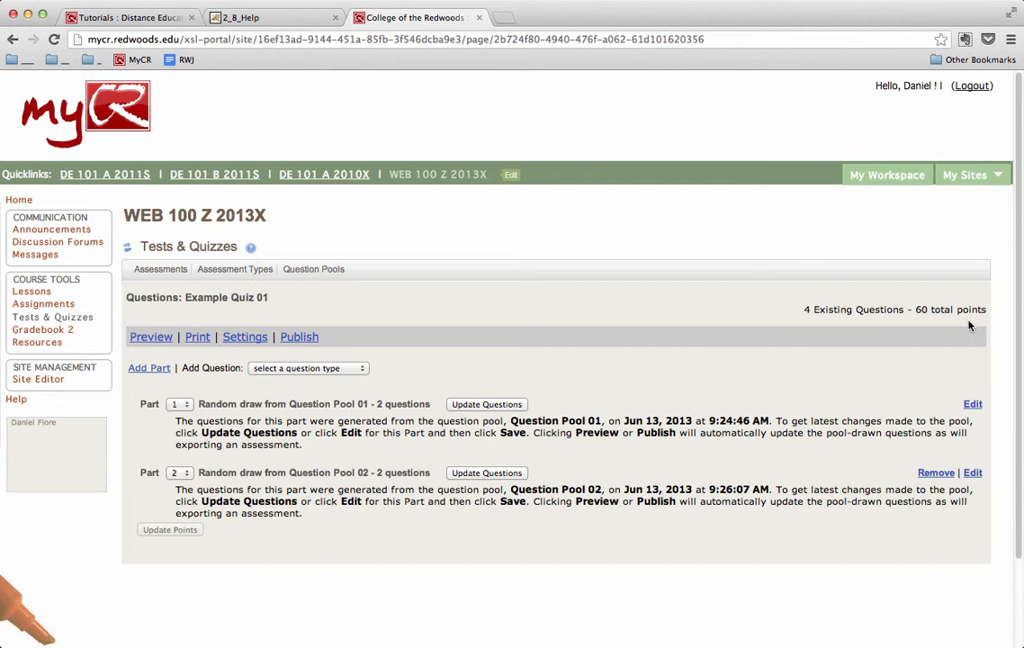
mouse_move(358, 405)
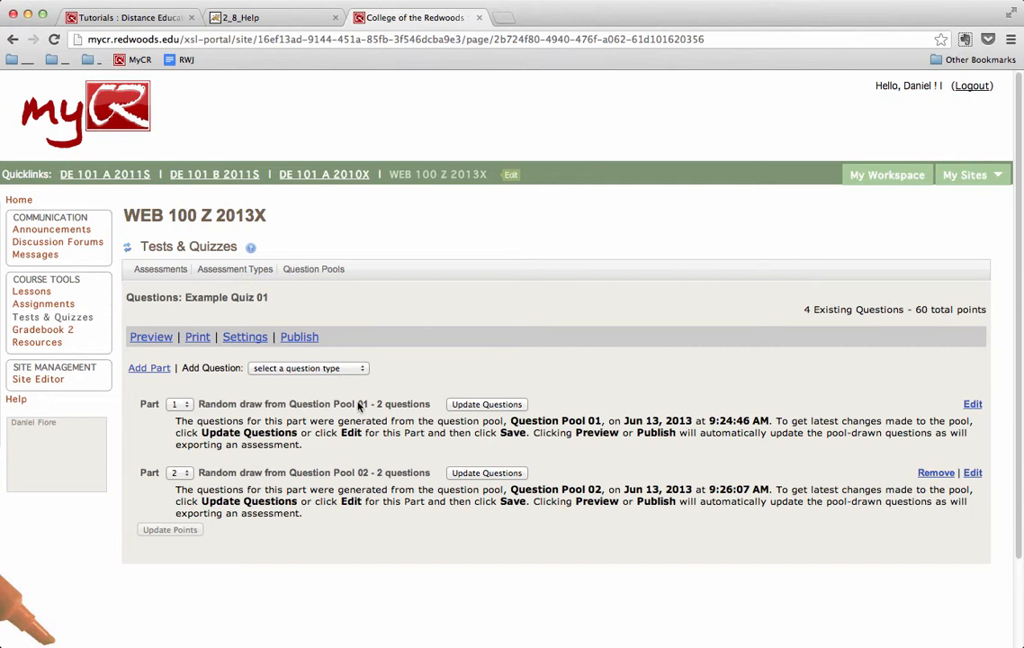
mouse_move(344, 414)
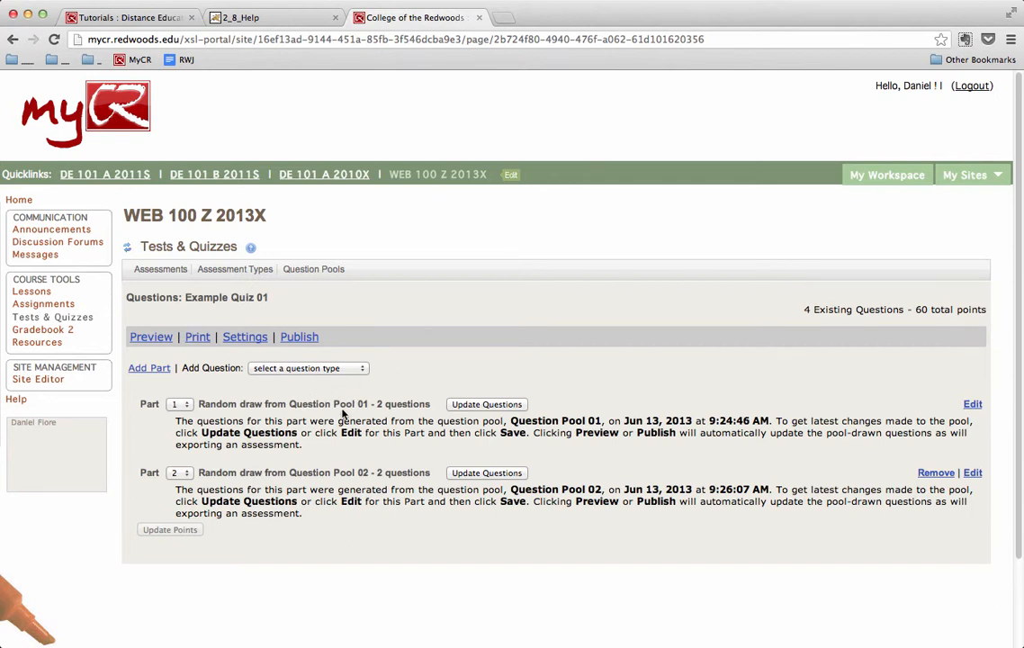
mouse_move(417, 422)
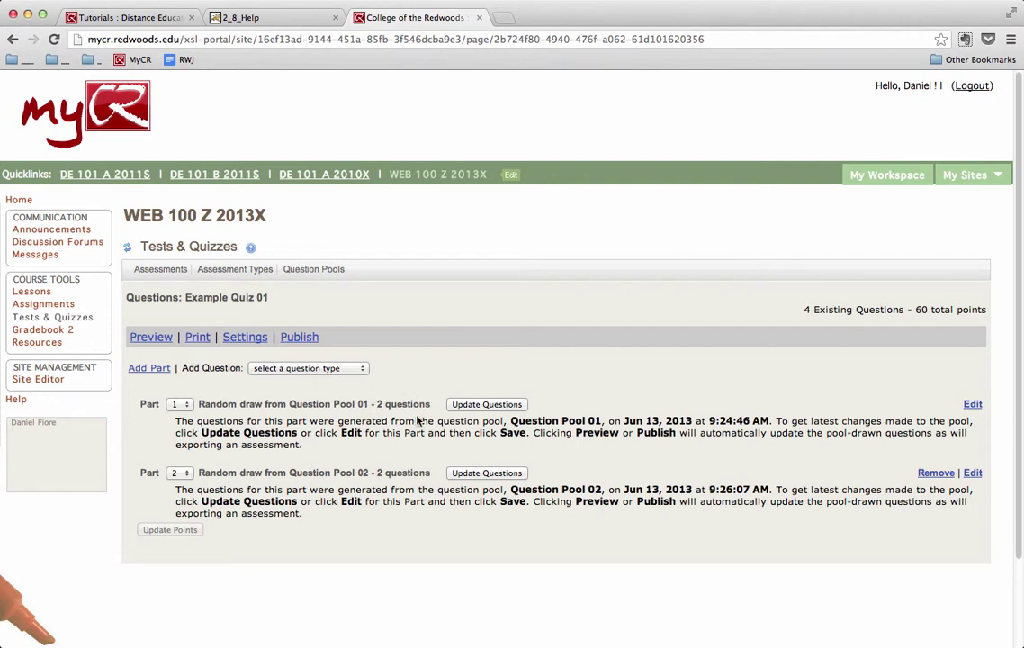
mouse_move(437, 409)
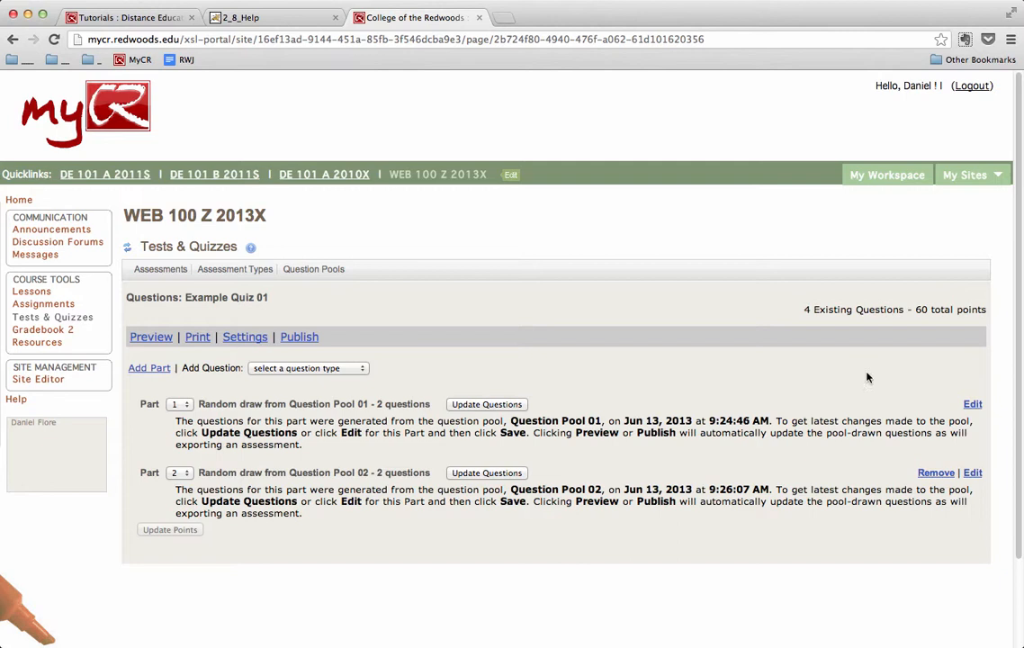
mouse_move(972, 403)
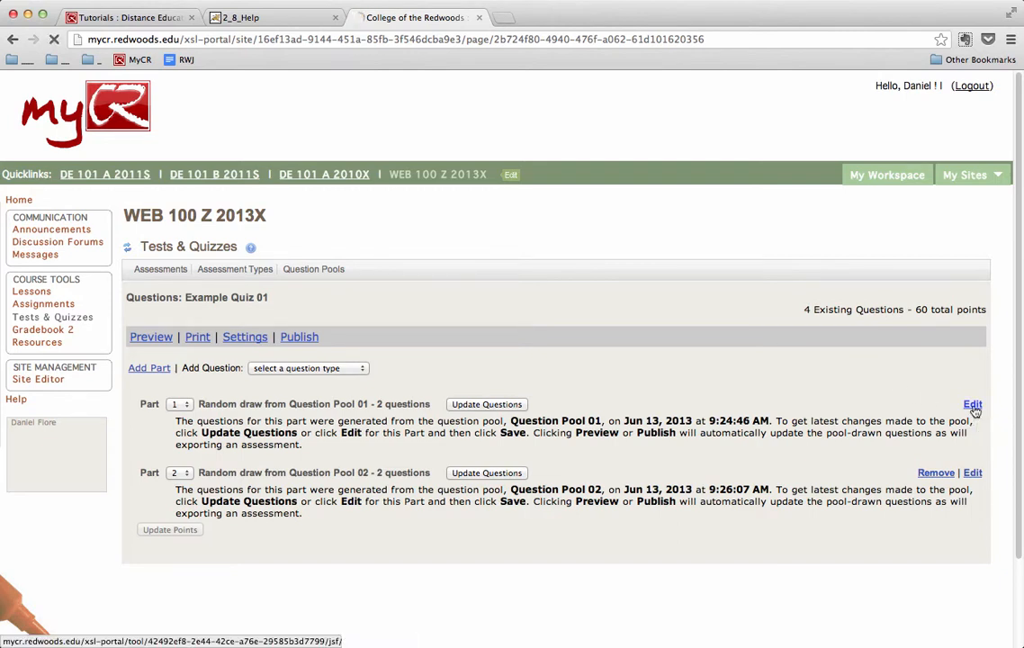
- Reopen Part 01's settings, review them unchanged, and re-save so its Pool 01 questions regenerate
click(974, 404)
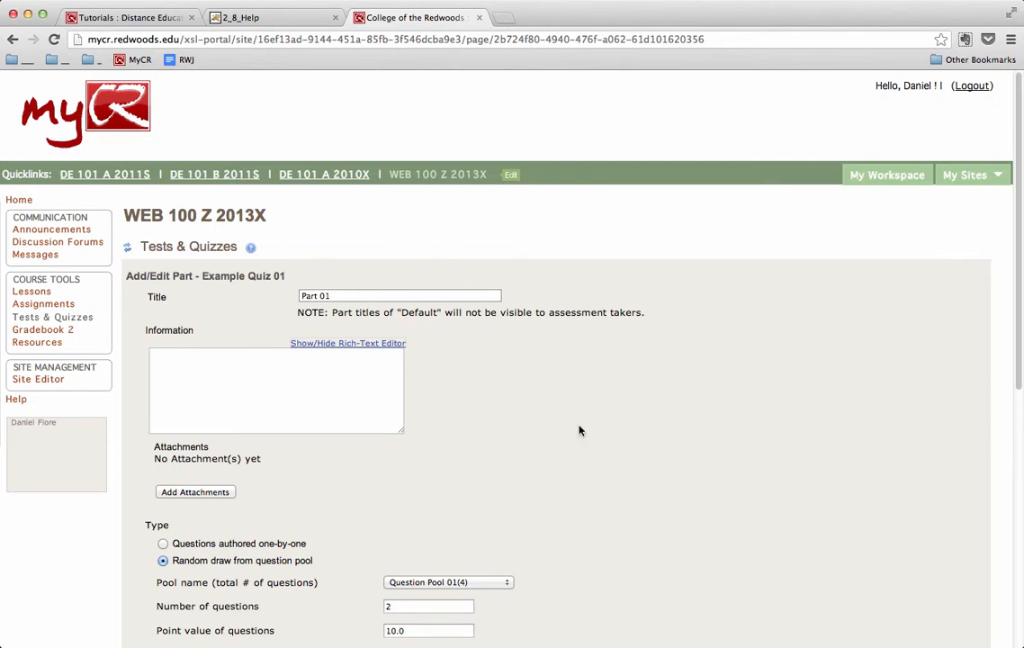
mouse_move(634, 381)
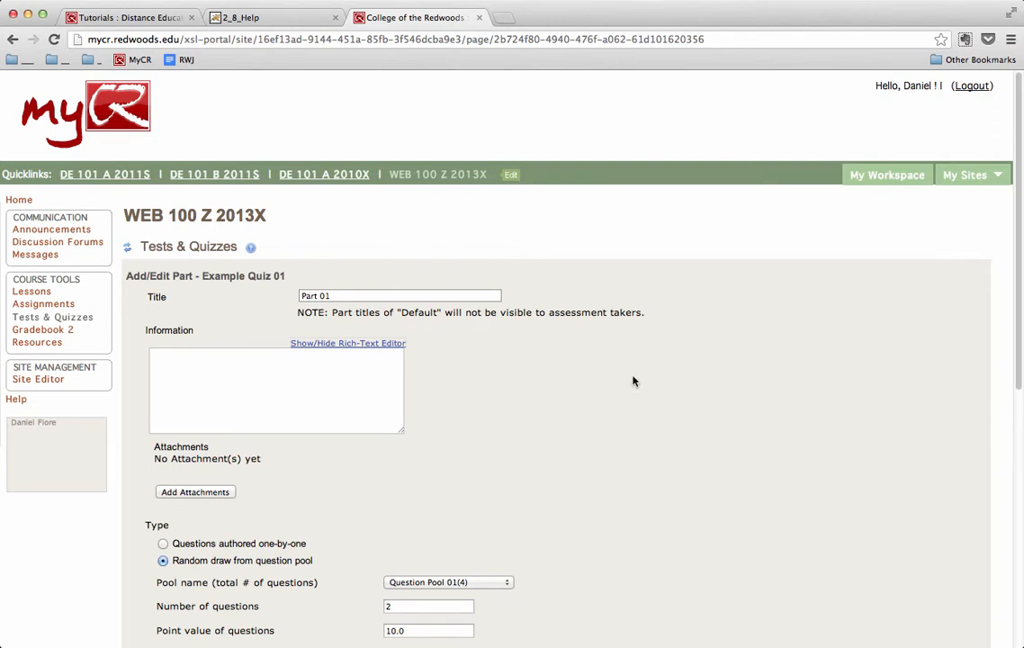
scroll(down, 3)
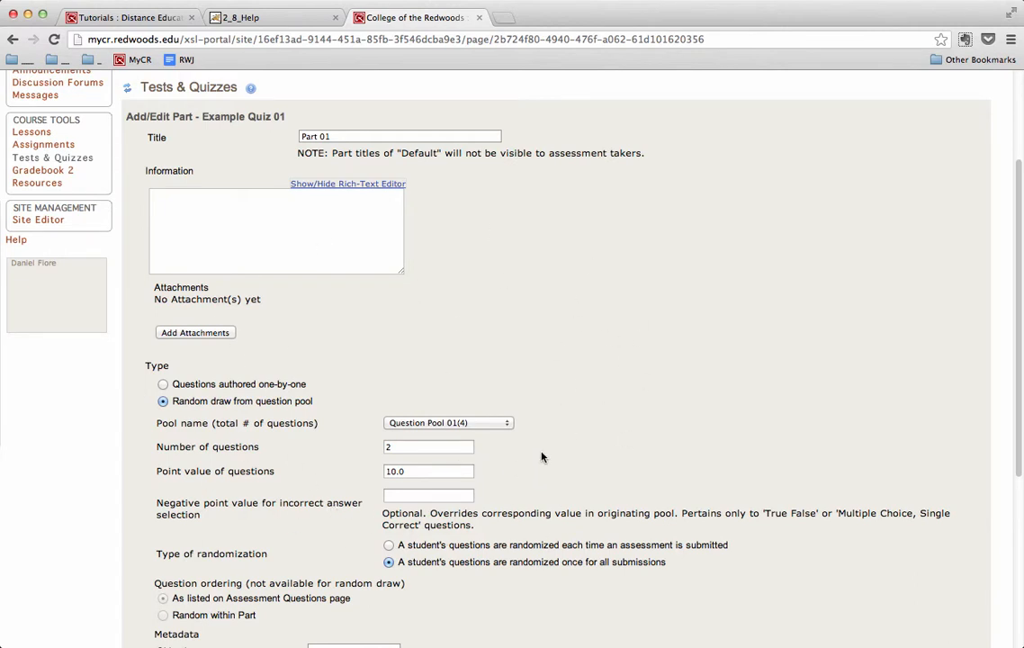
scroll(down, 3)
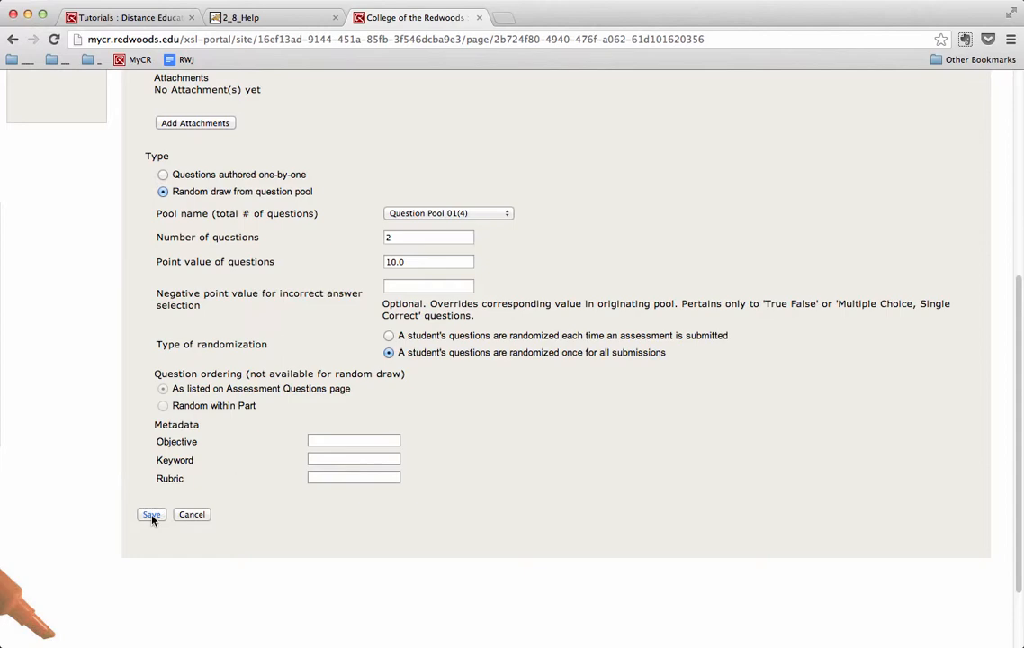
click(151, 515)
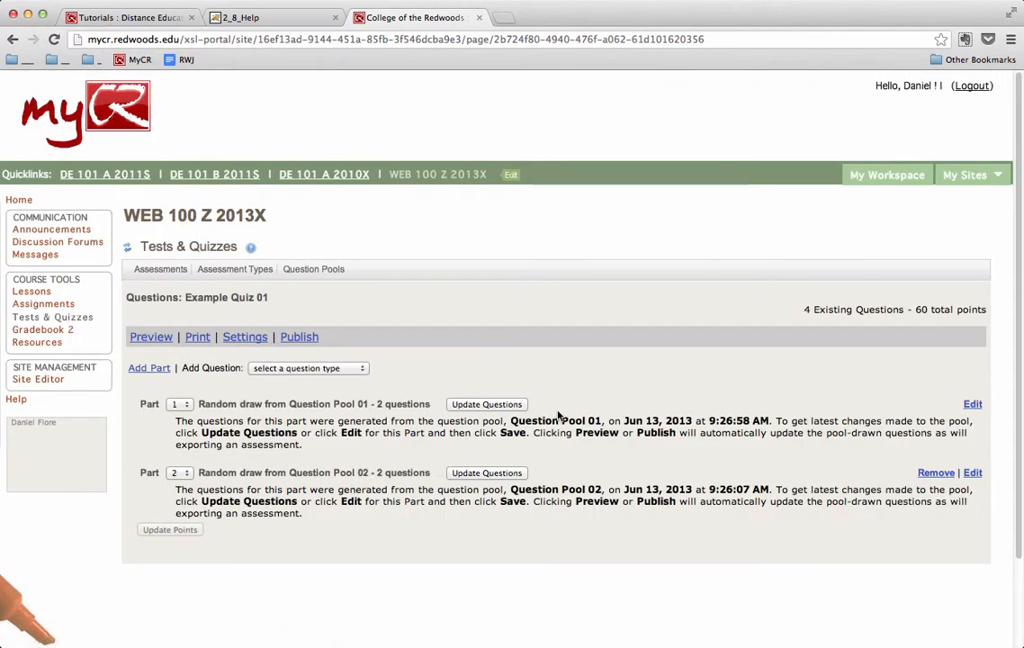
mouse_move(585, 384)
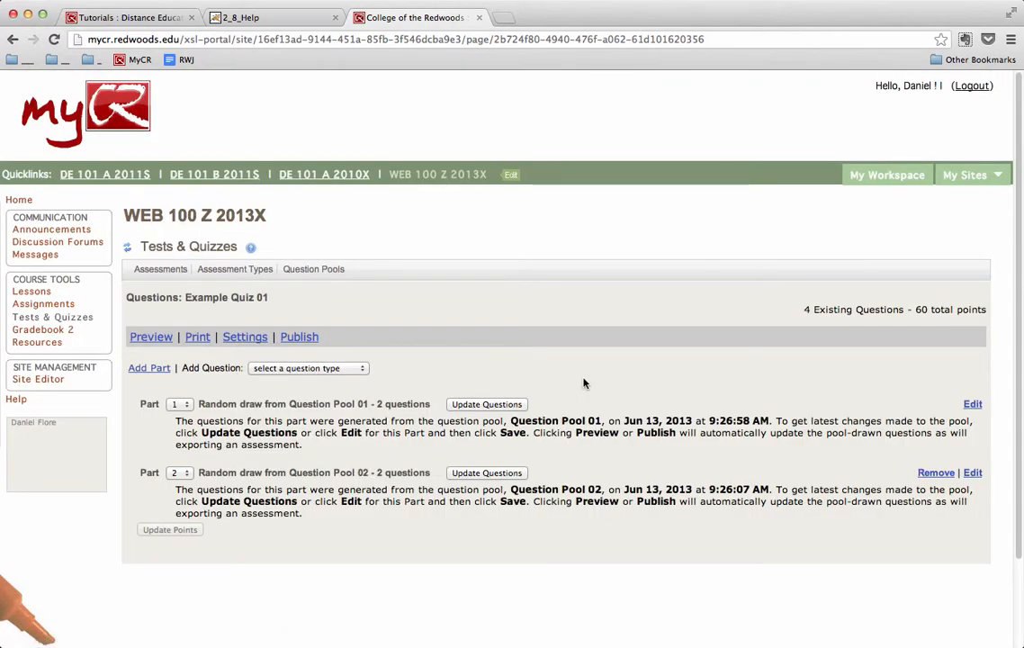